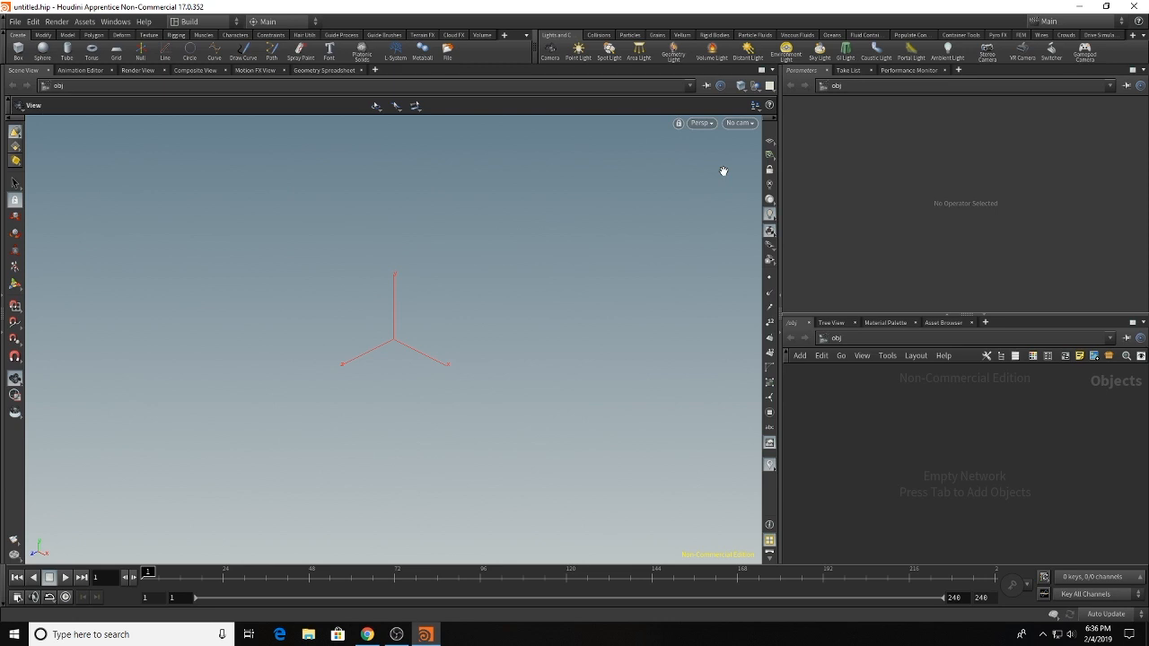
mouse_move(808, 109)
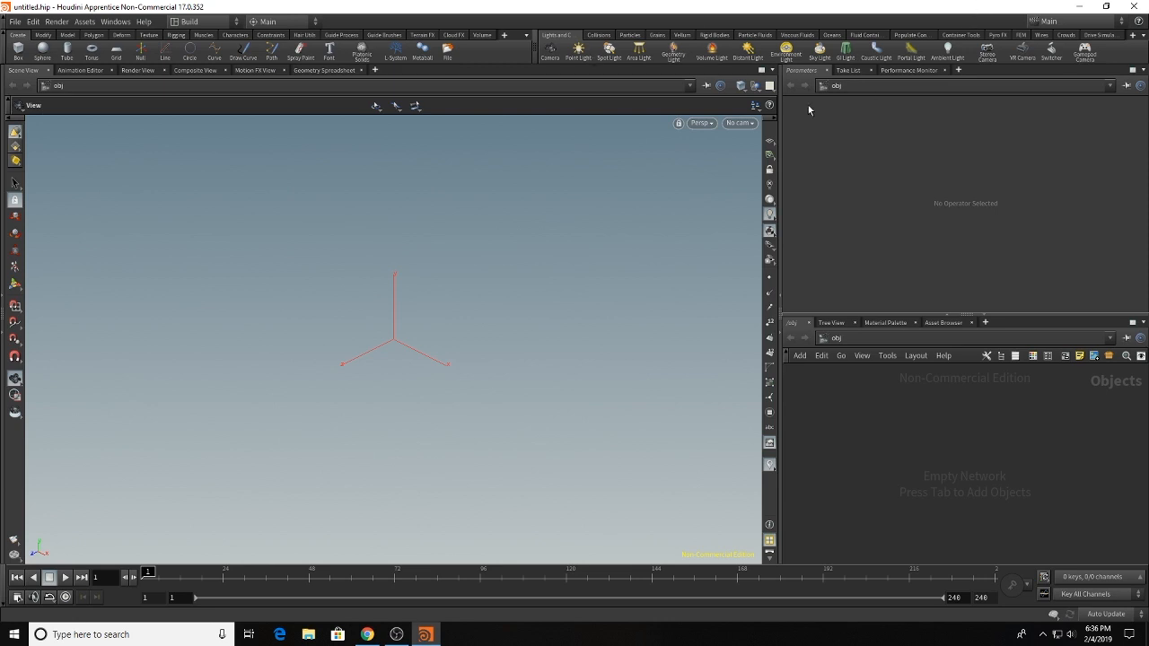
Step: Add an environment light and load an HDRI .rat file as its environment map
left_click(791, 51)
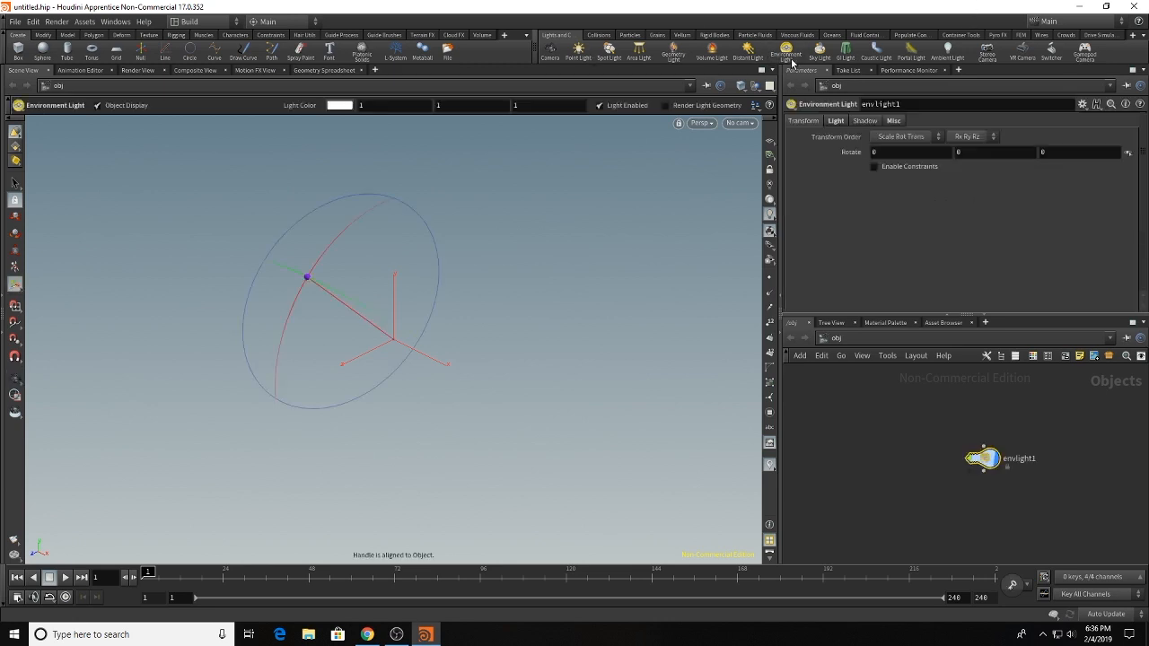
left_click(893, 120)
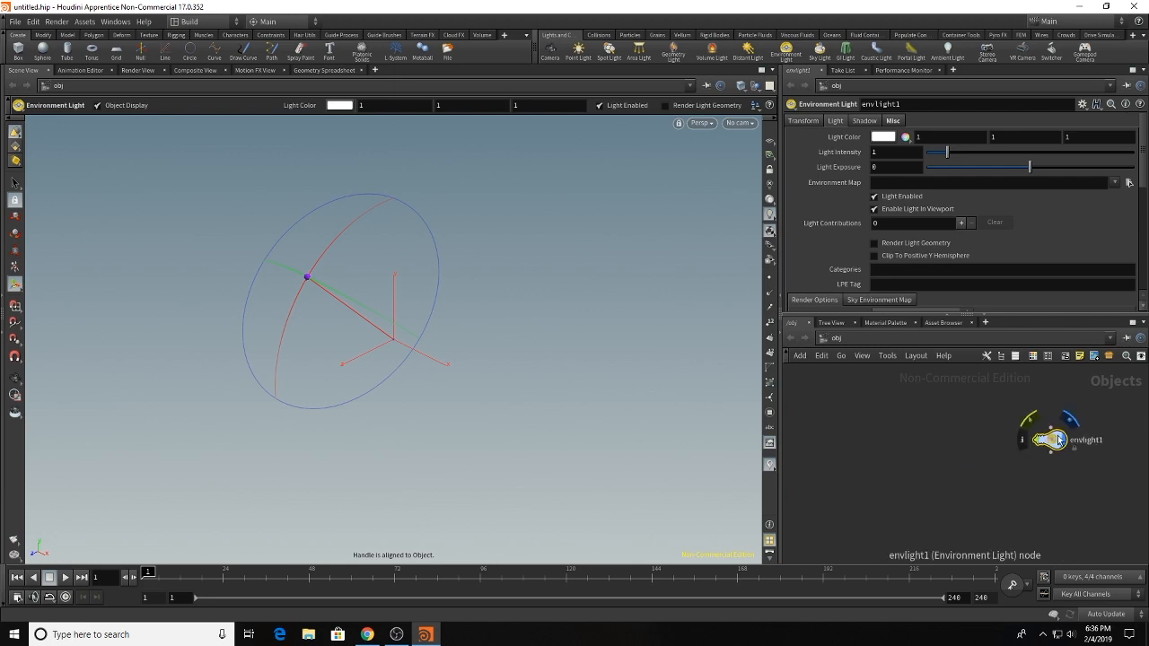
left_click(1127, 183)
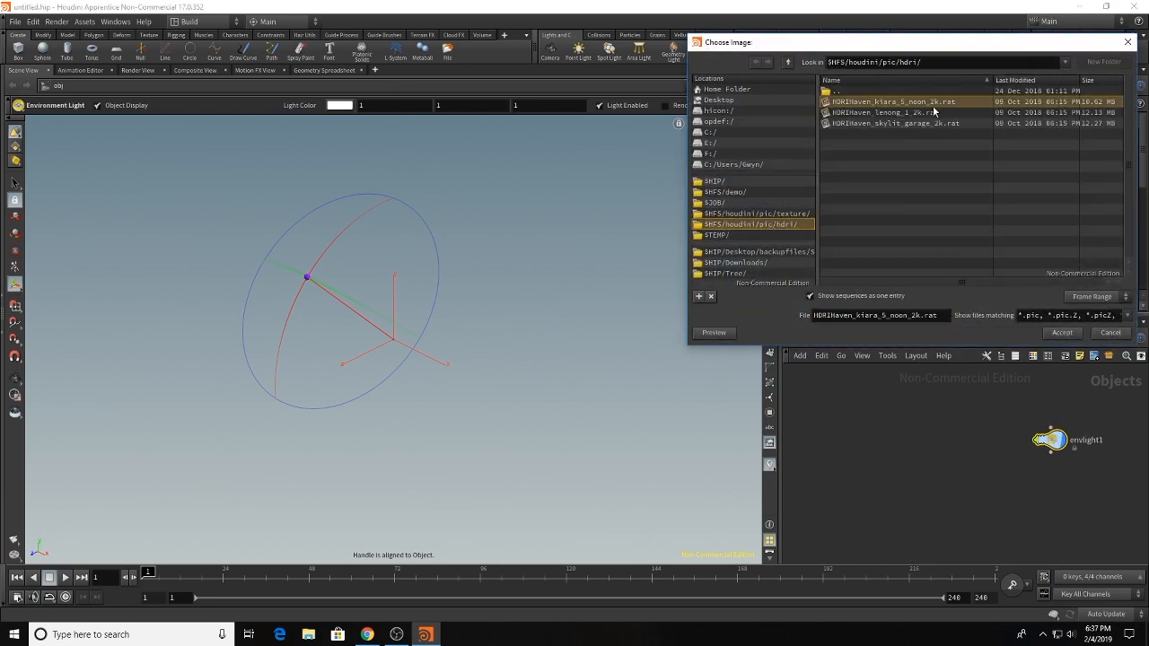
left_click(1062, 333)
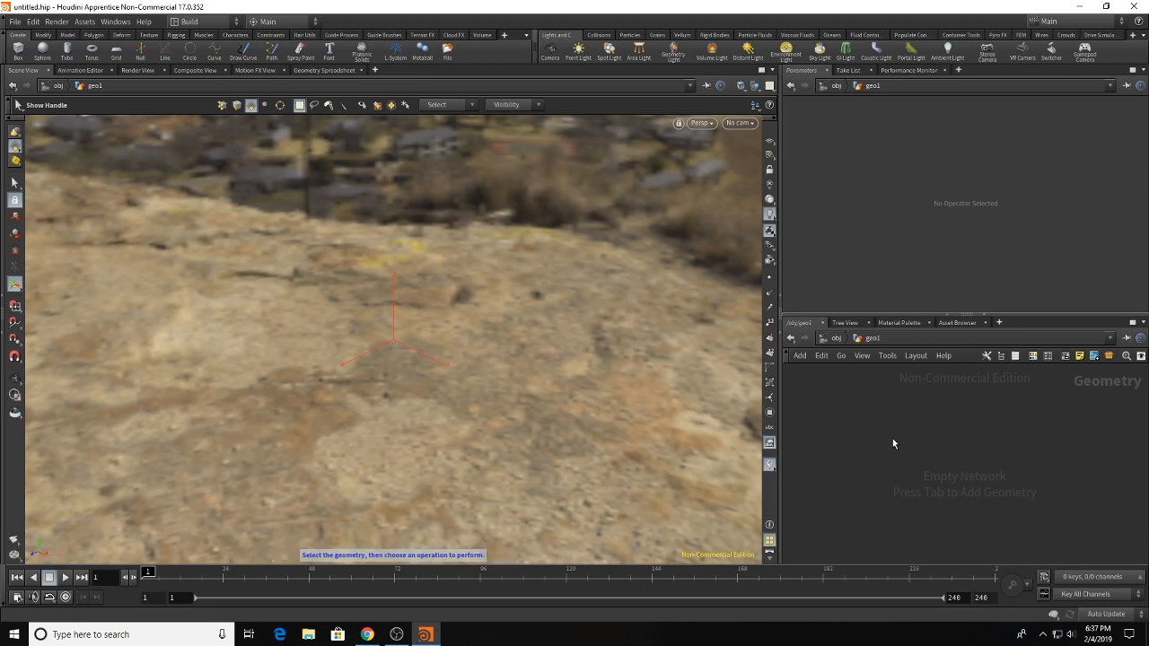
mouse_move(908, 433)
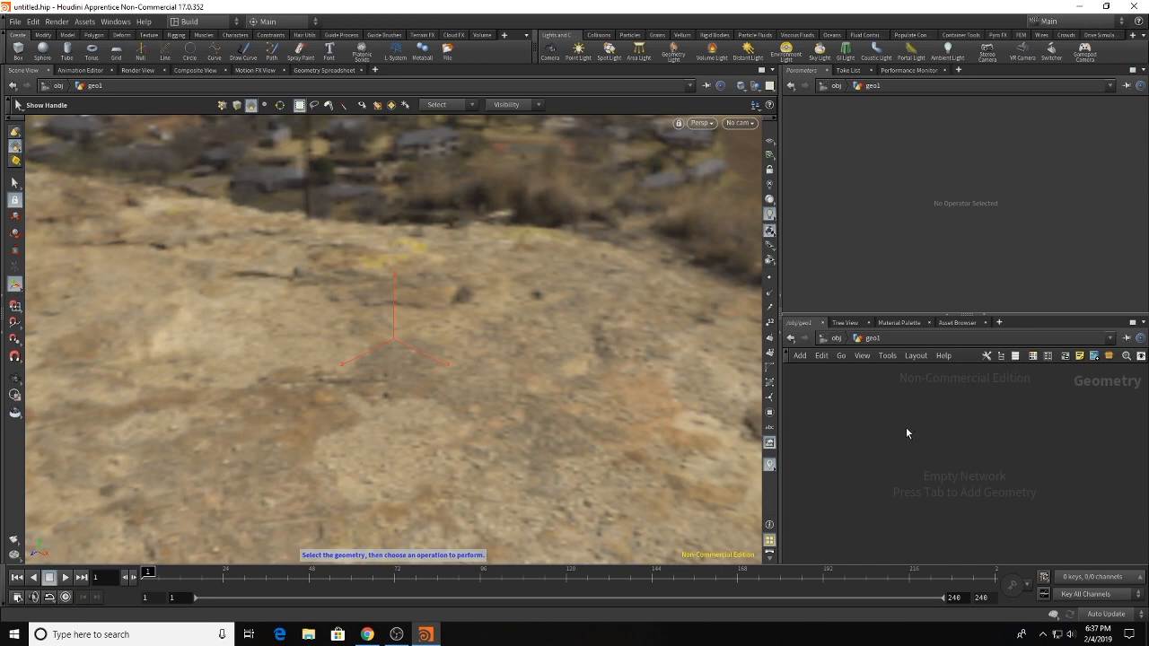
Step: Tab-search 'tra' to place a Trace node inside geo1, tracing the default circle image
type("tra")
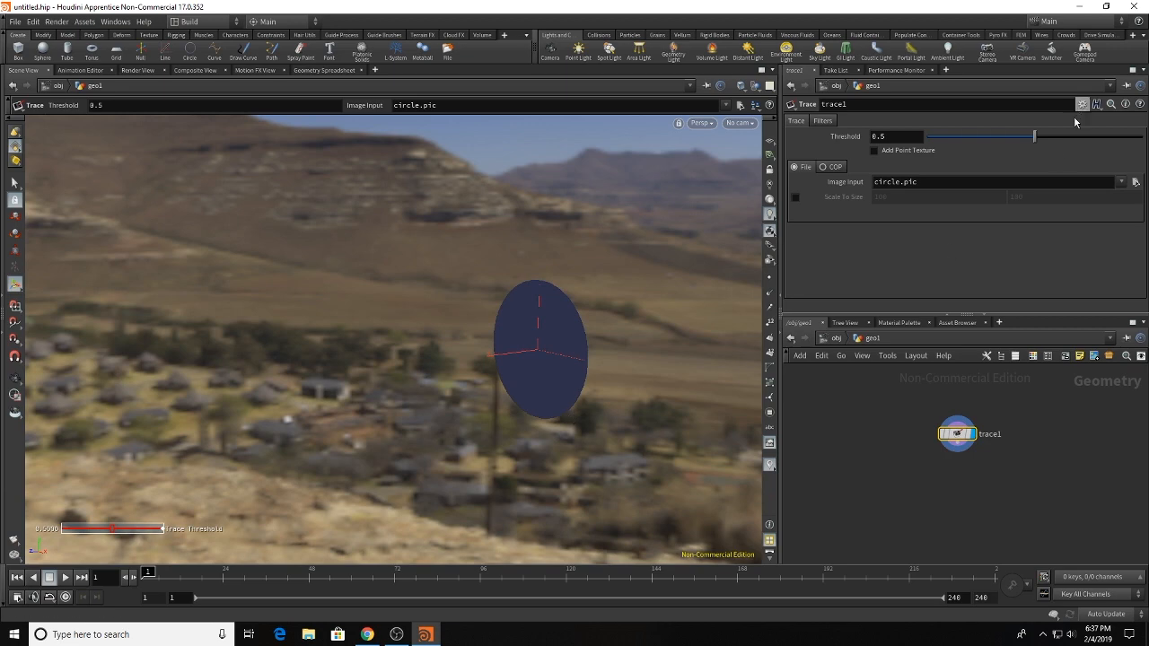
Step: Load bacon.jpg from $HFS/houdini/pic as trace1's image, producing bacon-strip outlines
left_click(1135, 181)
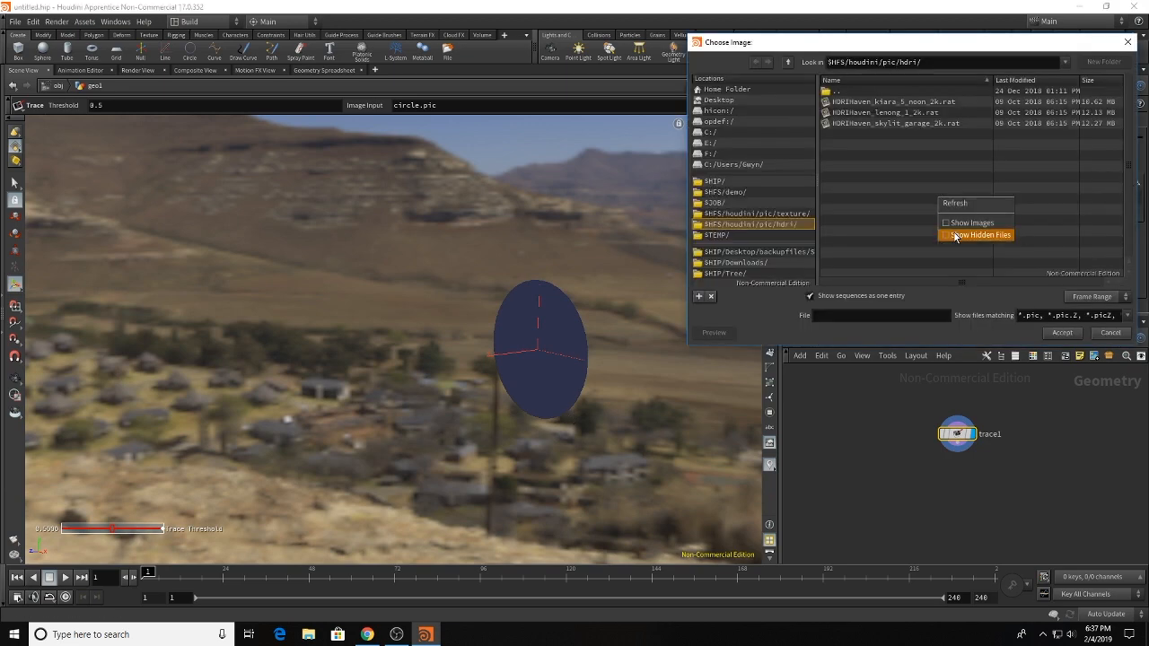
left_click(947, 222)
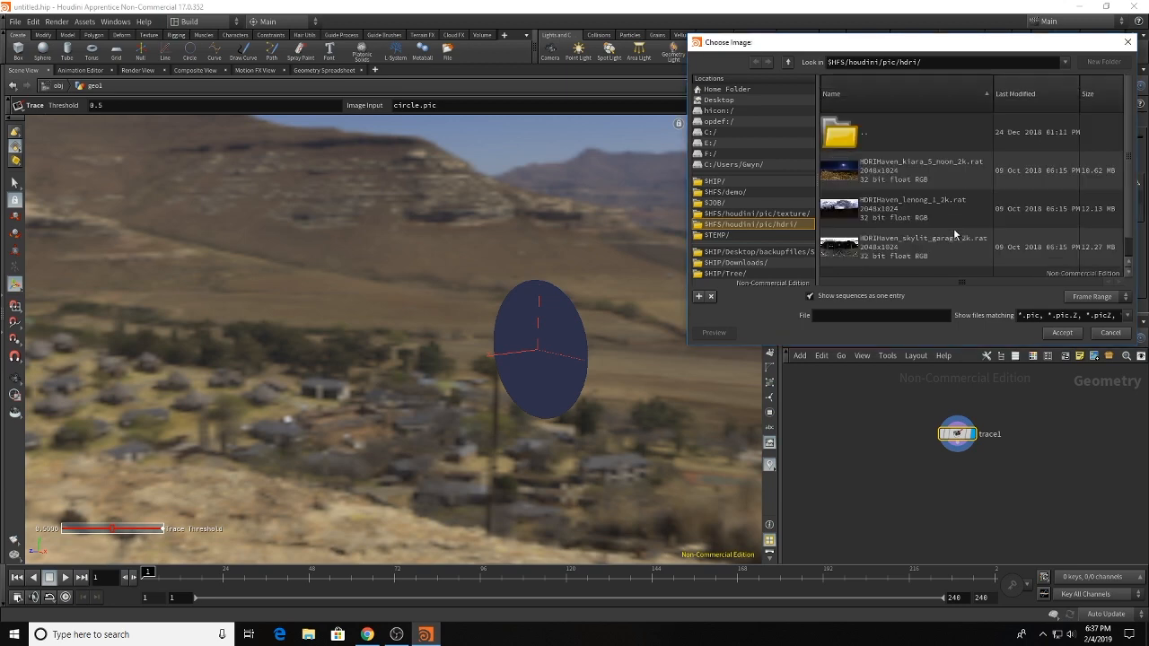
left_click(743, 214)
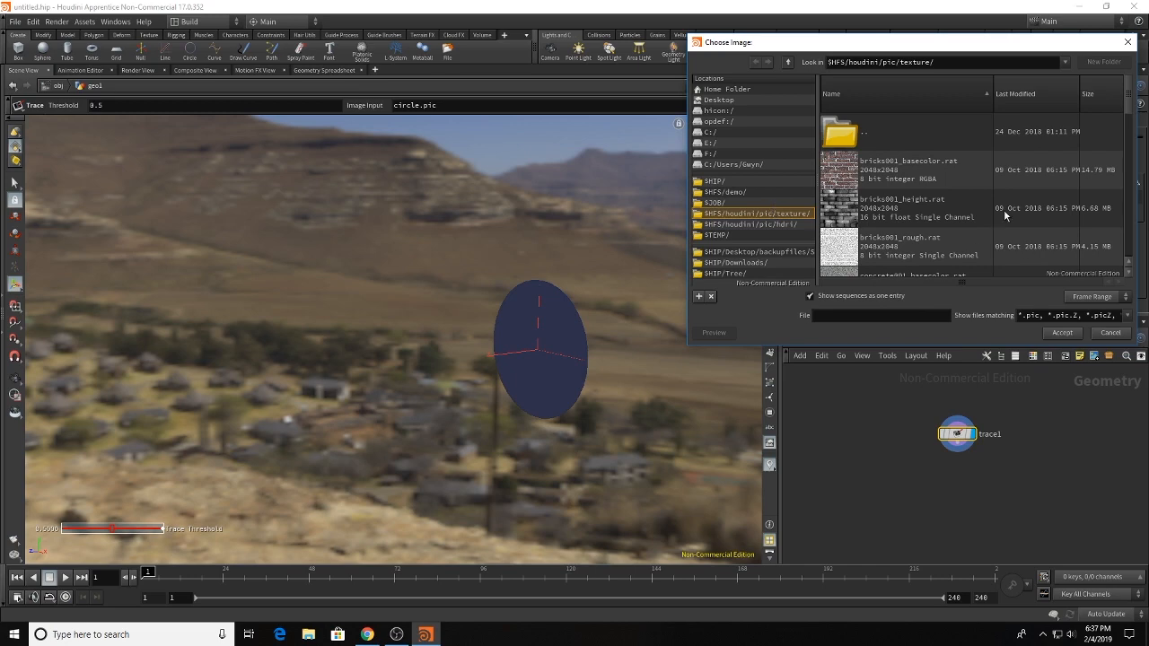
scroll("down", 3)
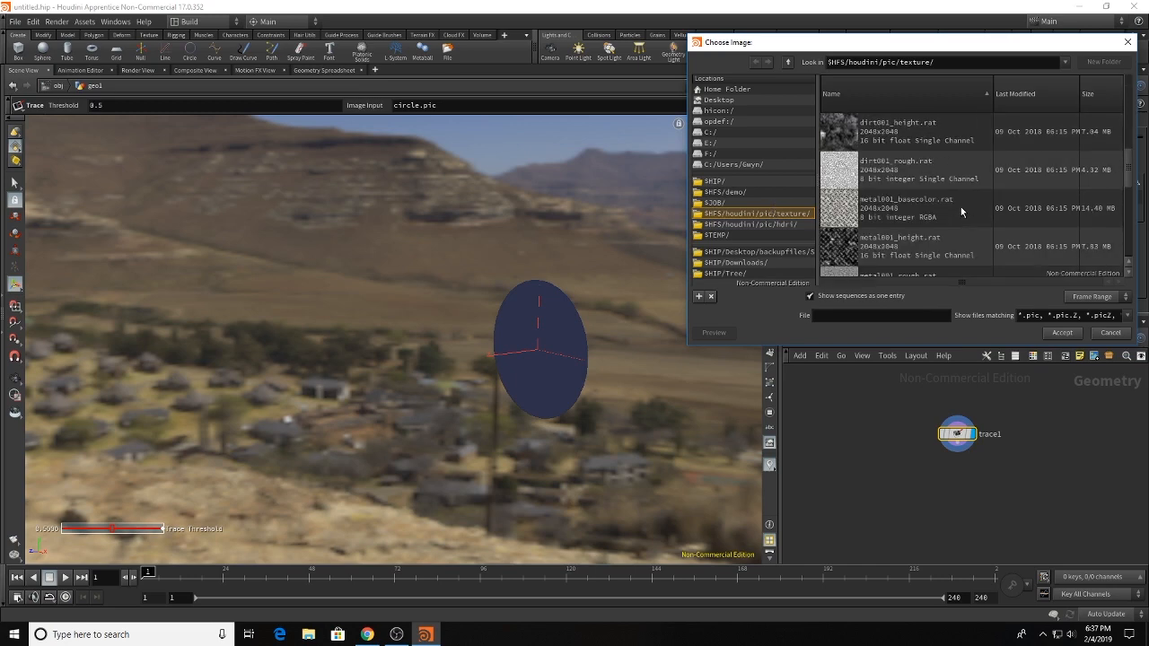
scroll("down", 3)
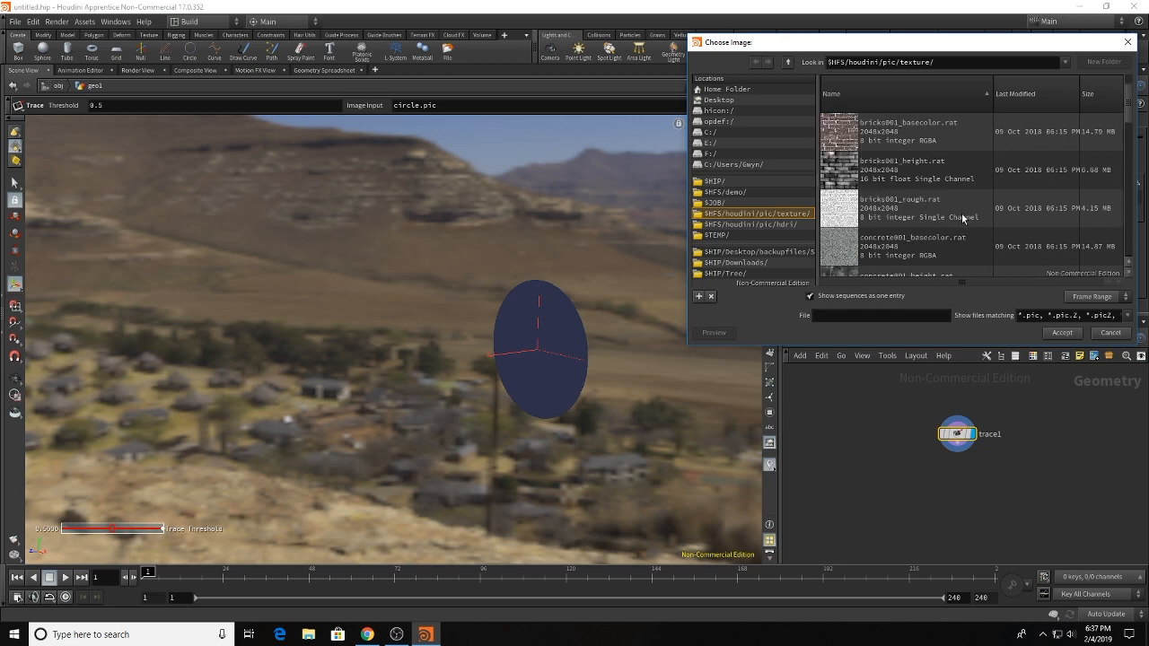
left_click(789, 62)
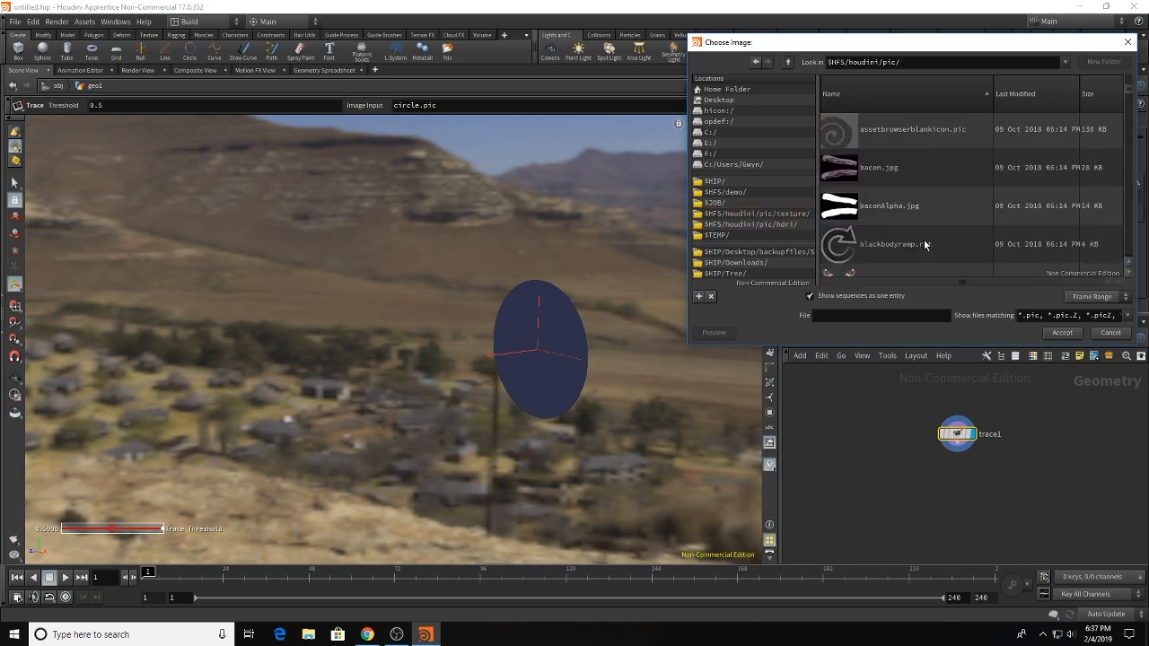
left_click(878, 167)
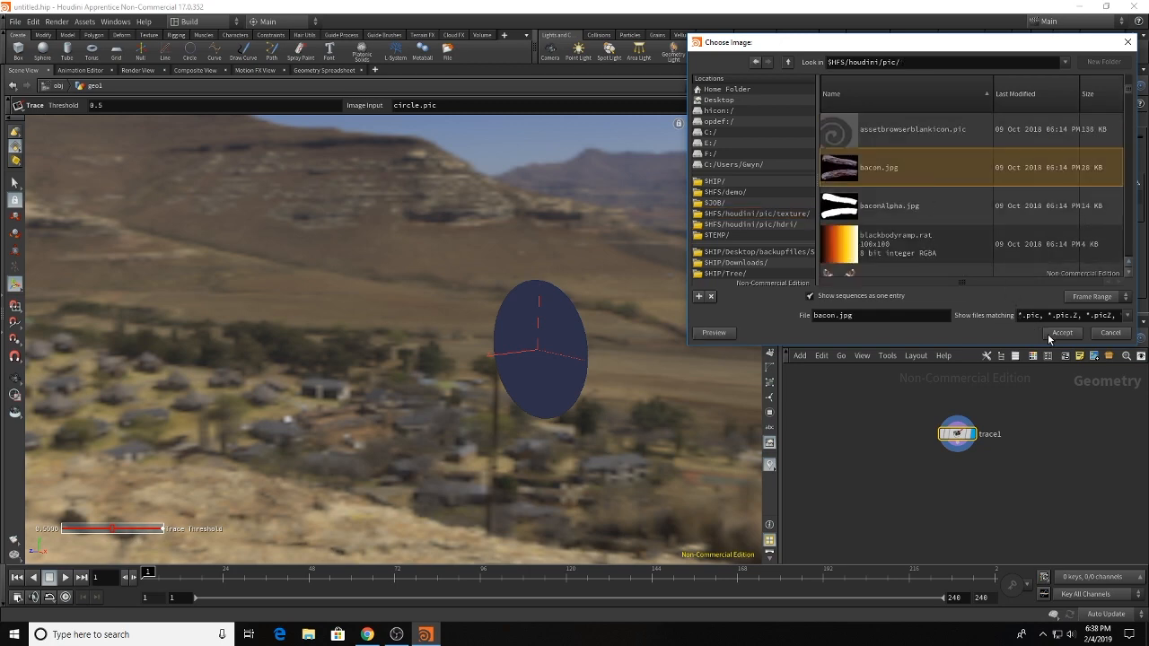
left_click(1062, 333)
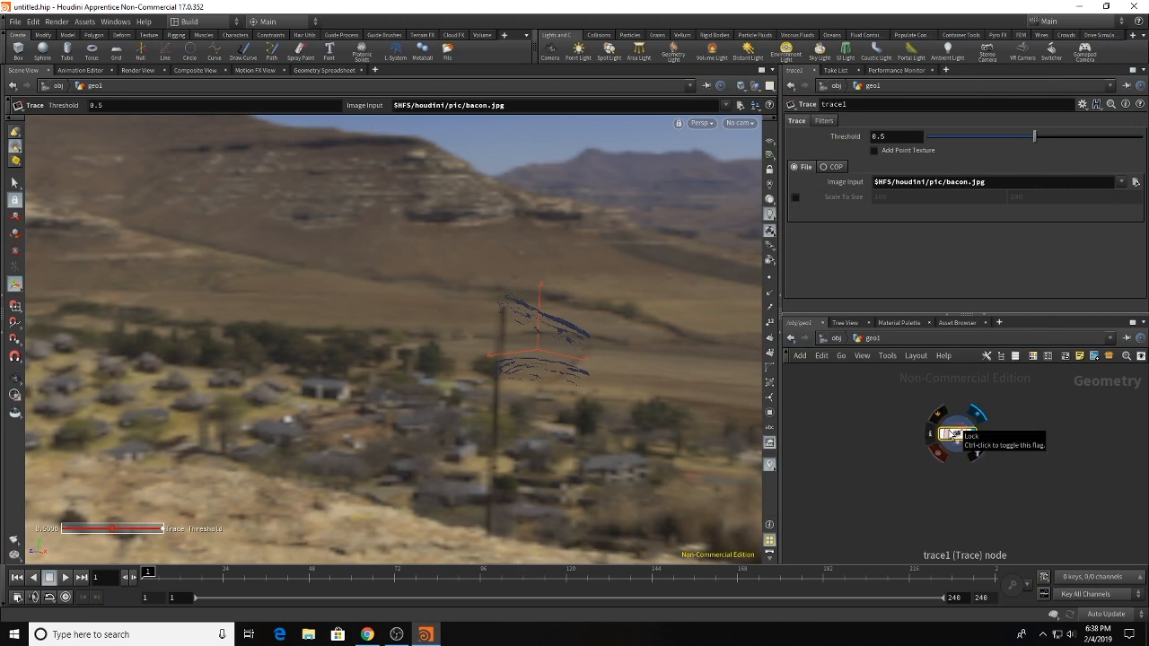
mouse_move(633, 406)
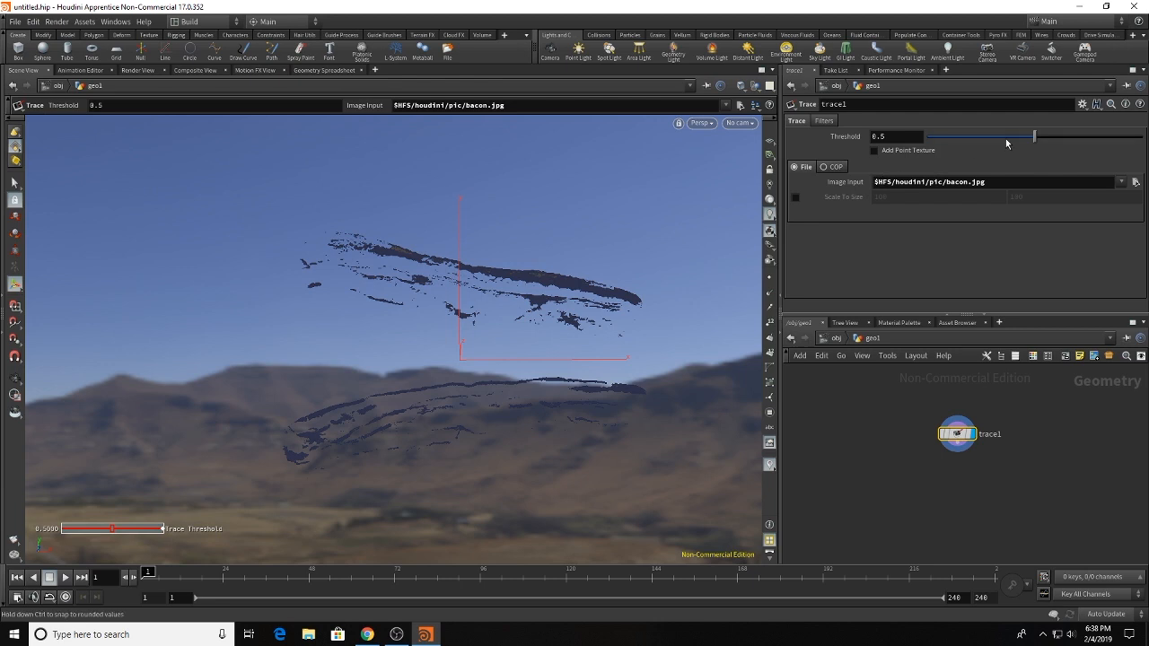
Step: Lower the trace threshold to about 0.053 so the bacon strips become solid shapes
left_click_drag(1007, 135, 944, 135)
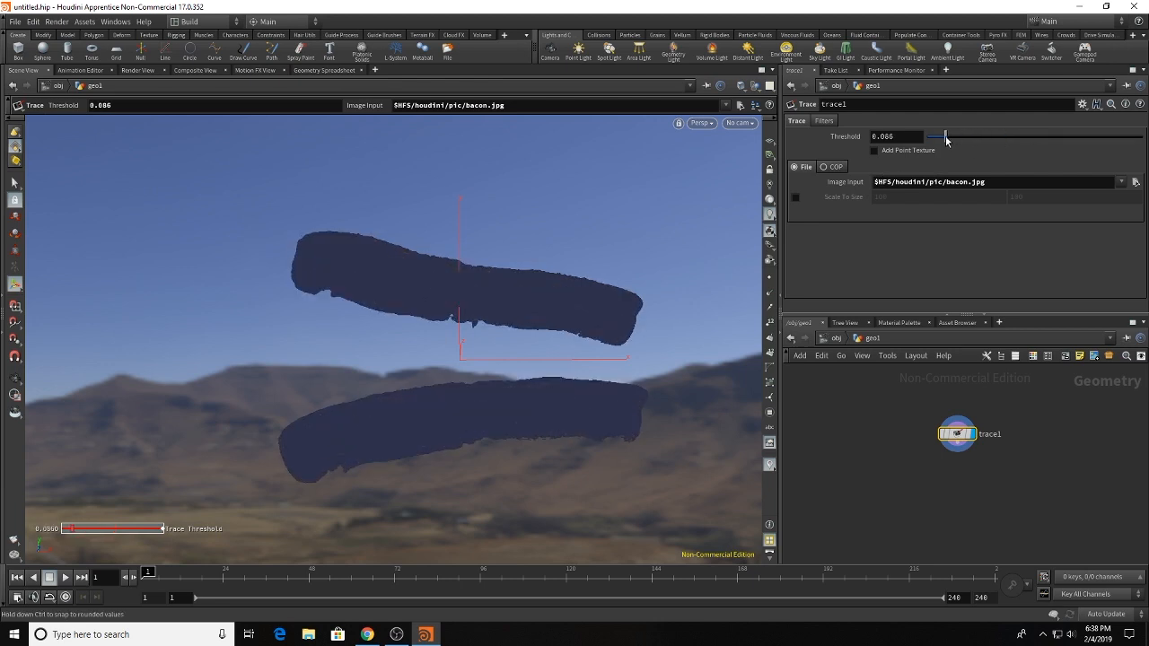
left_click_drag(942, 140, 945, 140)
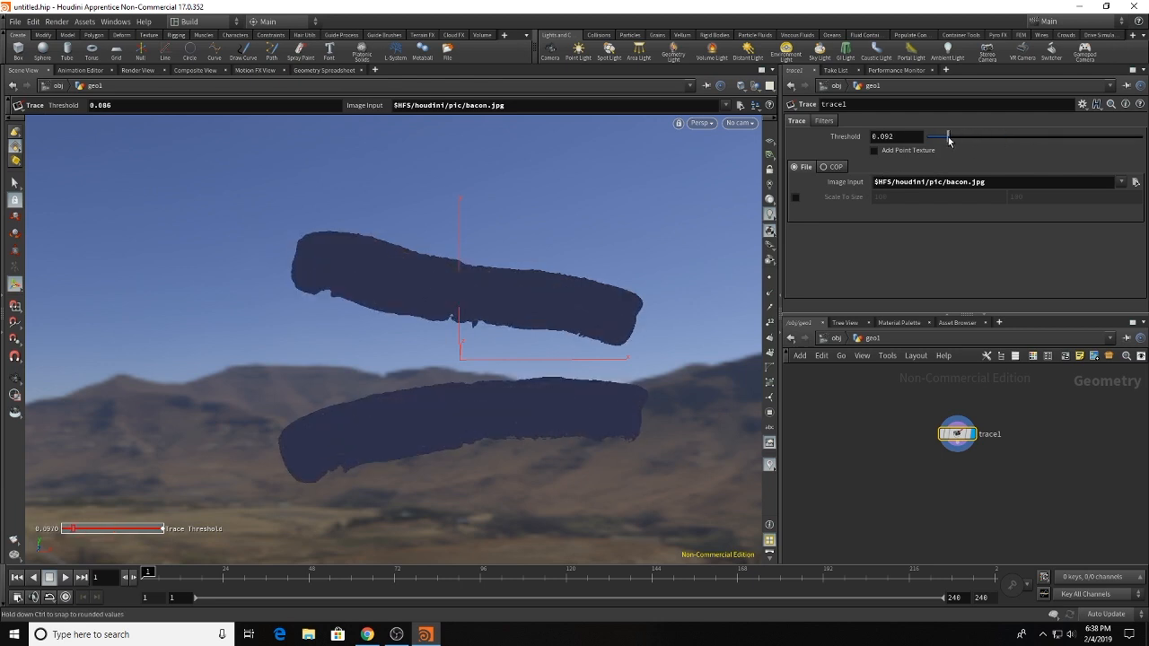
left_click_drag(948, 137, 974, 136)
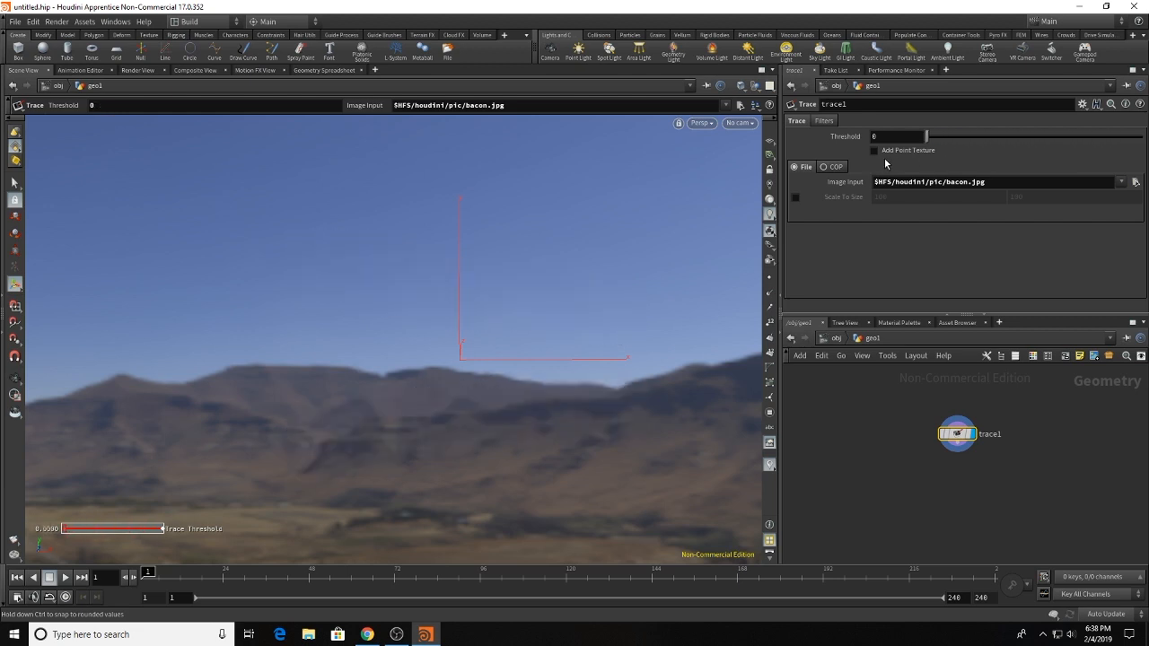
mouse_move(928, 160)
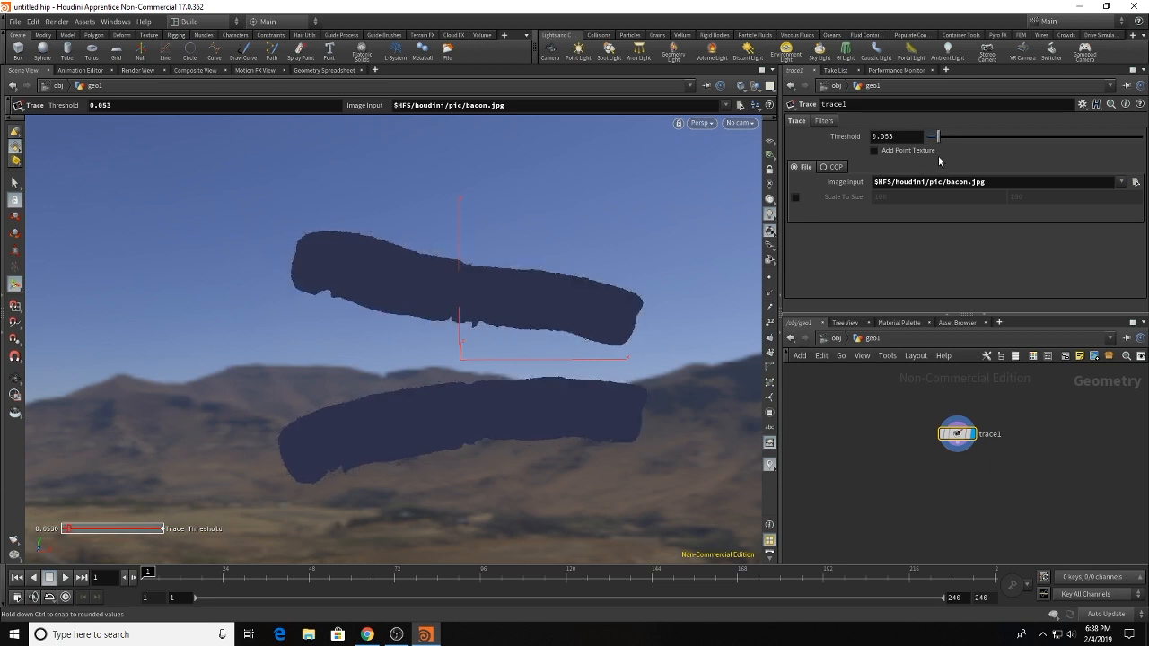
left_click(822, 120)
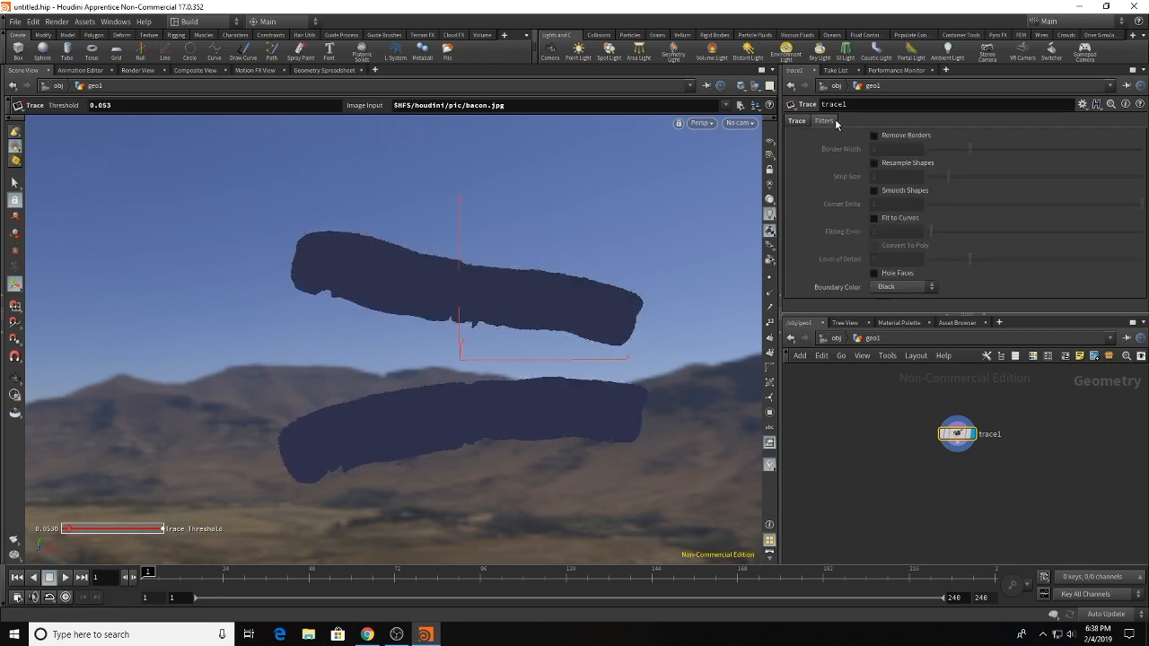
mouse_move(852, 146)
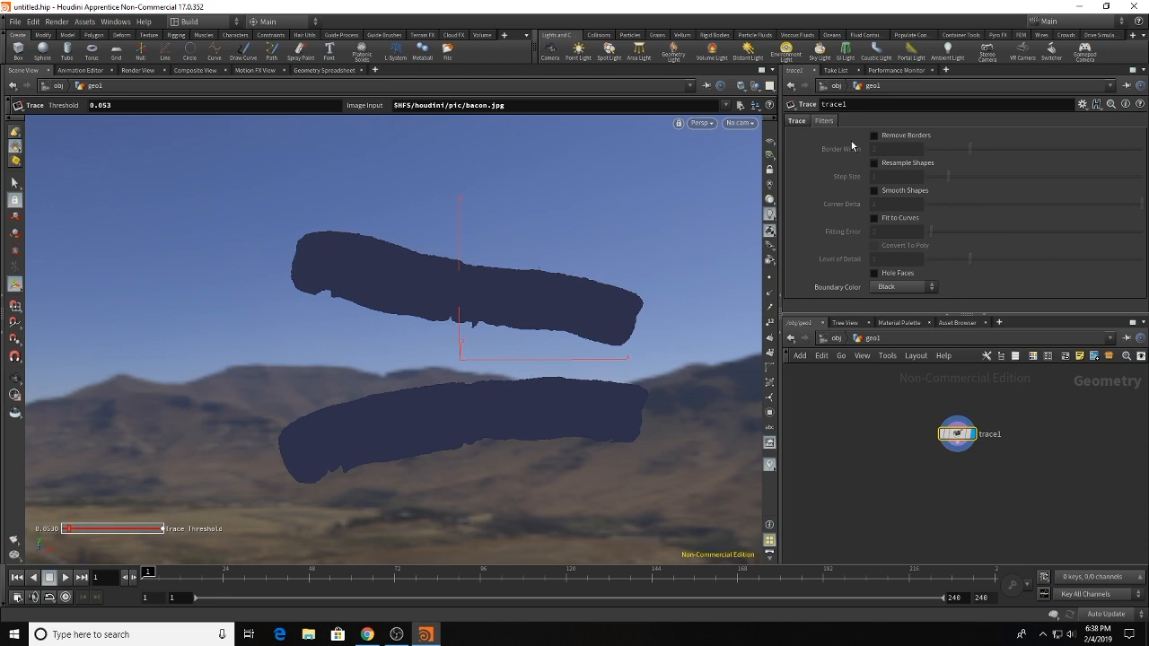
Step: Enable Fit to Curves with fitting error 2 and reposition the trace1 node
left_click(874, 218)
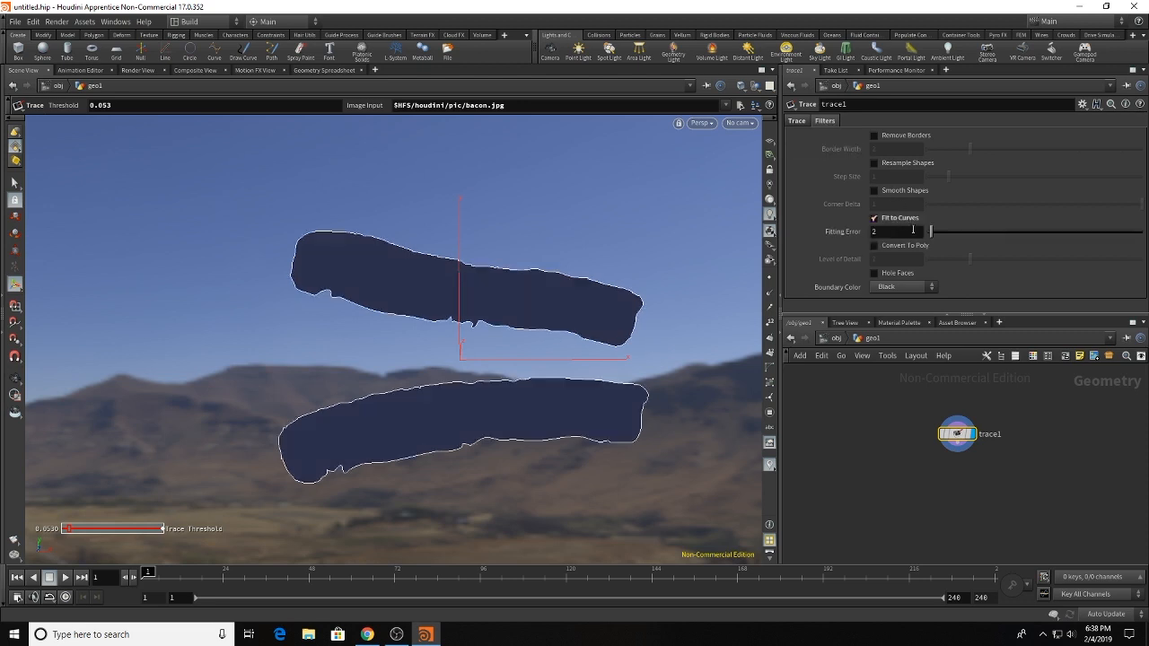
mouse_move(317, 490)
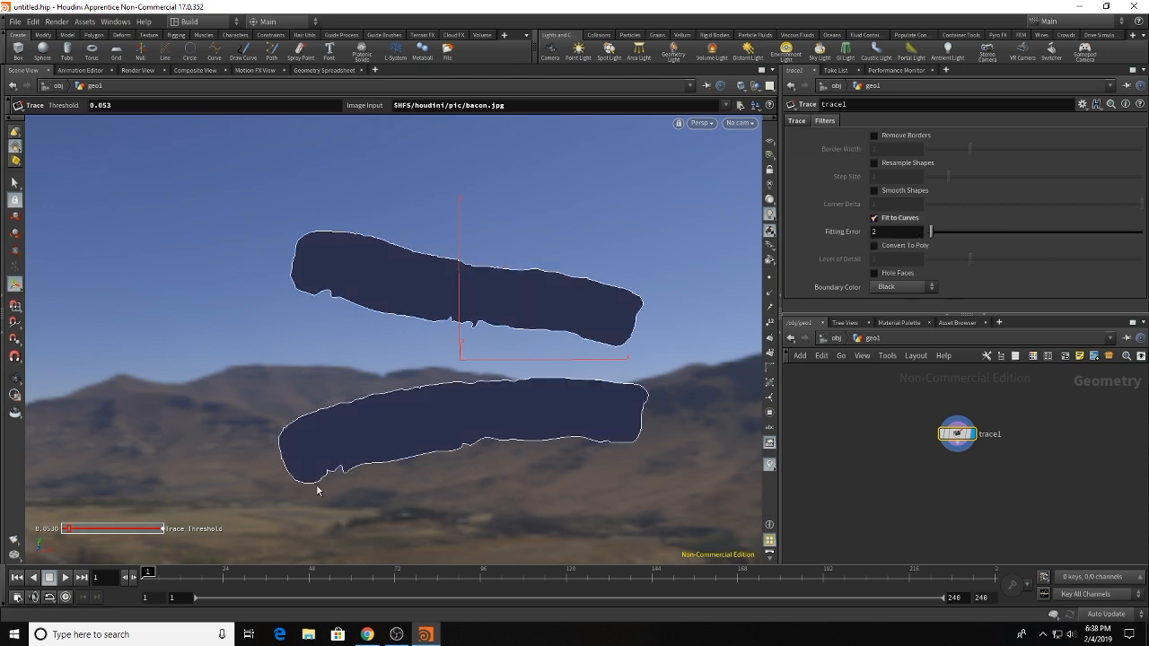
mouse_move(1020, 548)
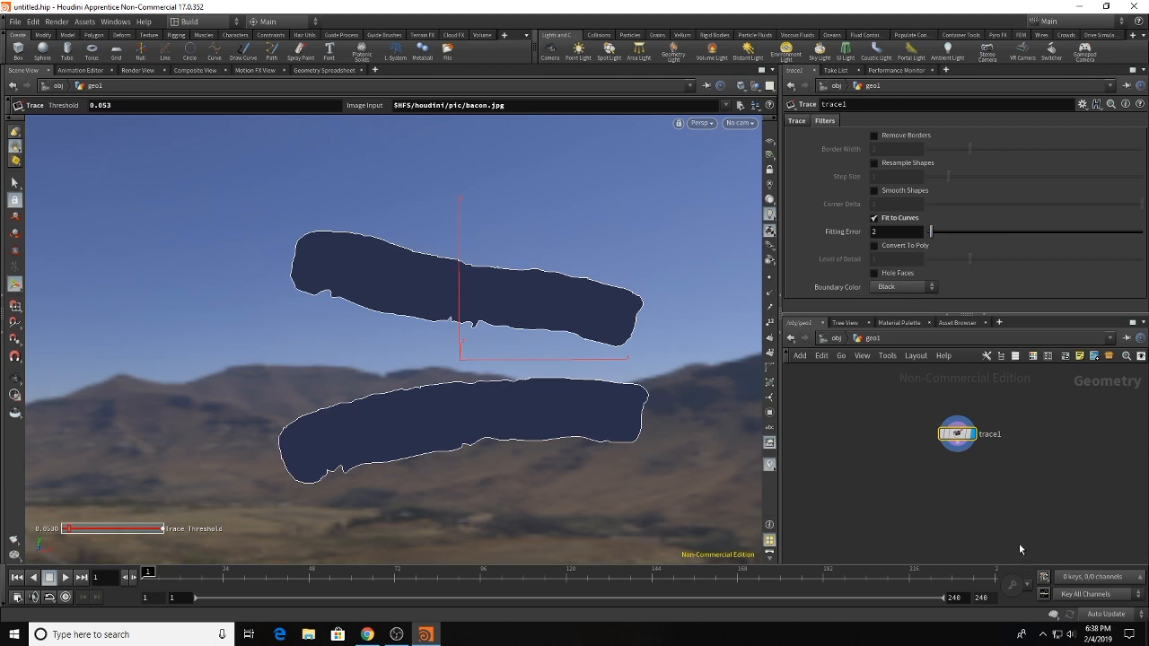
left_click_drag(956, 433, 891, 412)
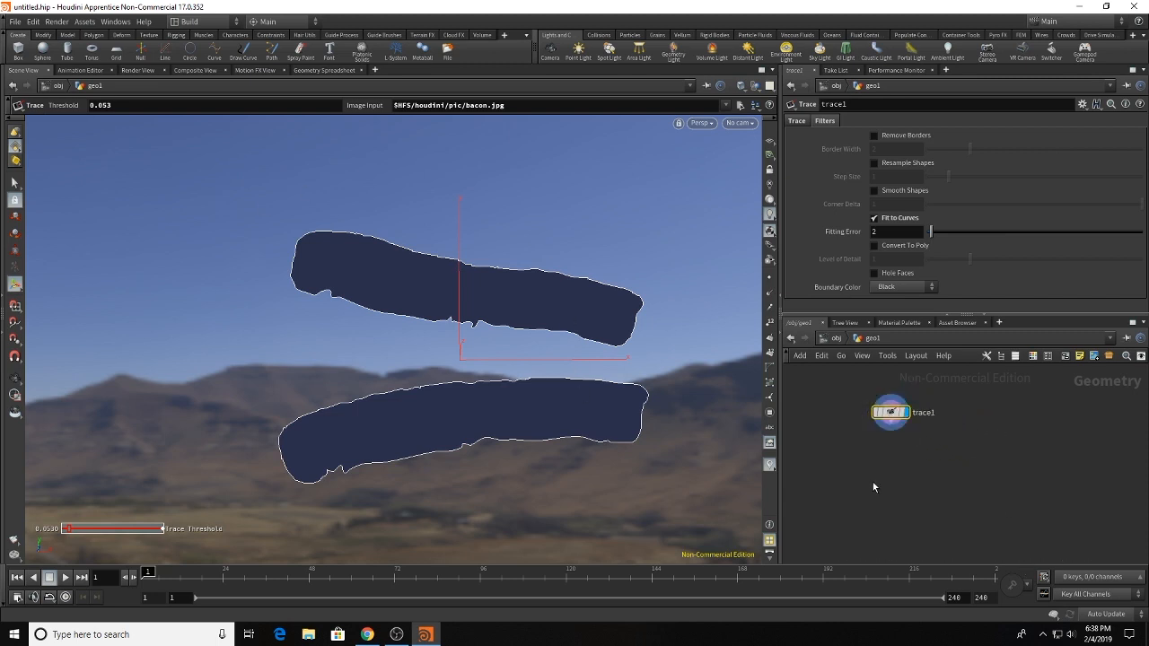
mouse_move(862, 479)
type("tra")
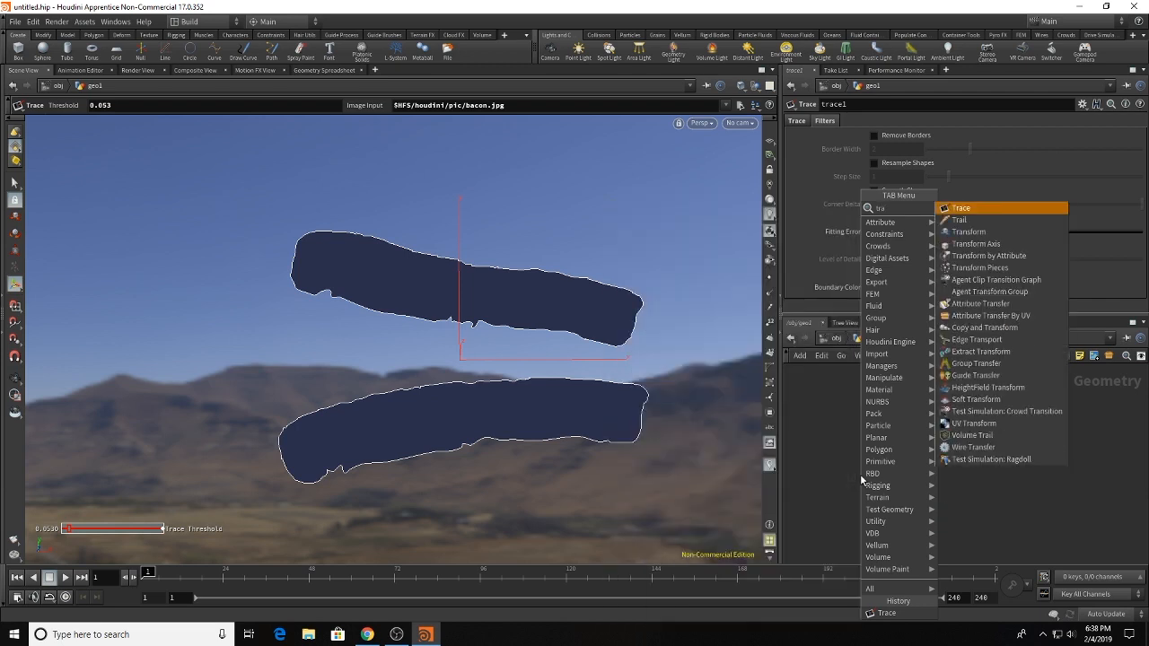
Step: Add a Transform node below trace1 with uniform scale 0.2
left_click(960, 207)
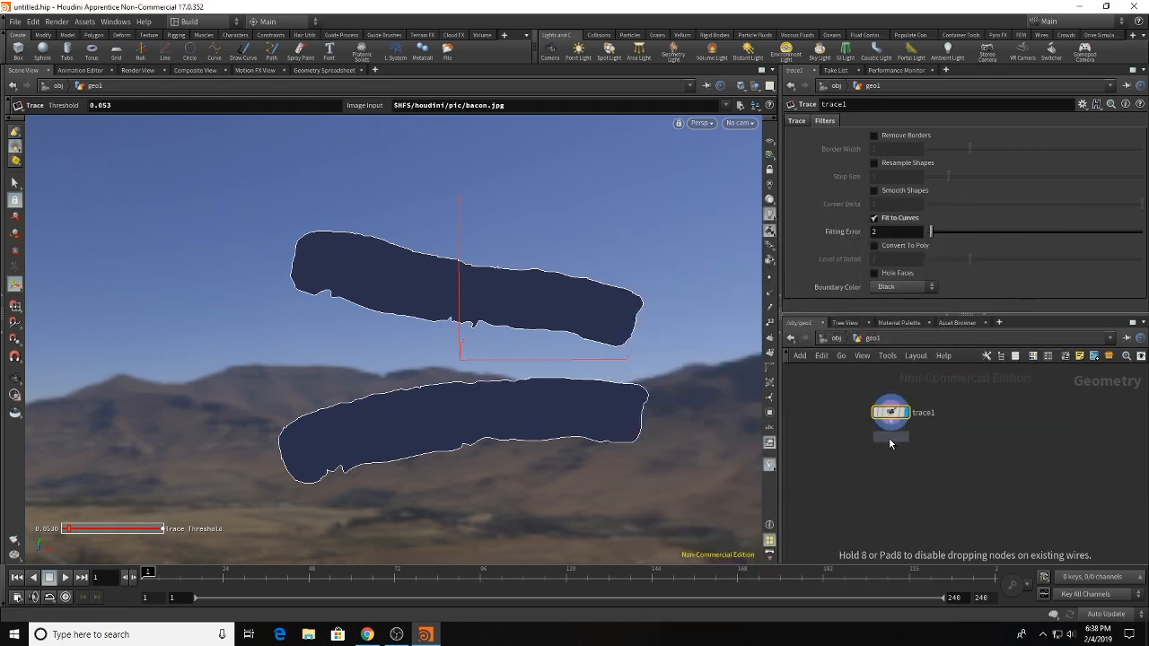
left_click(890, 451)
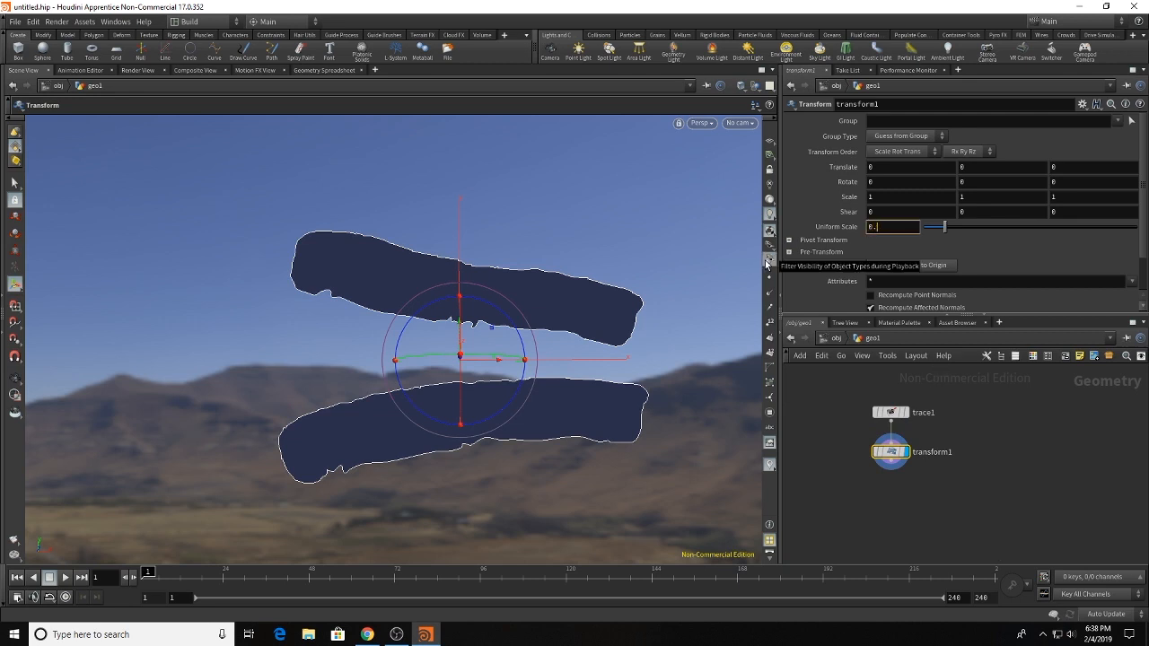
type("0.2")
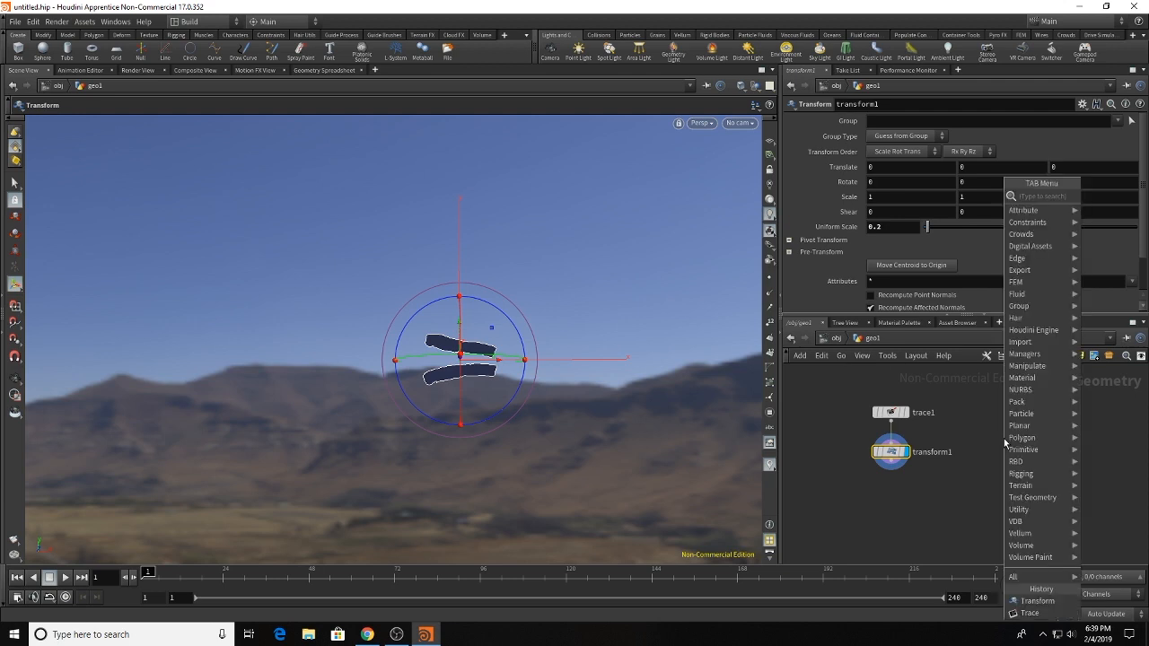
Step: Place a Sphere node and switch its Primitive Type to Polygon
type("sphere")
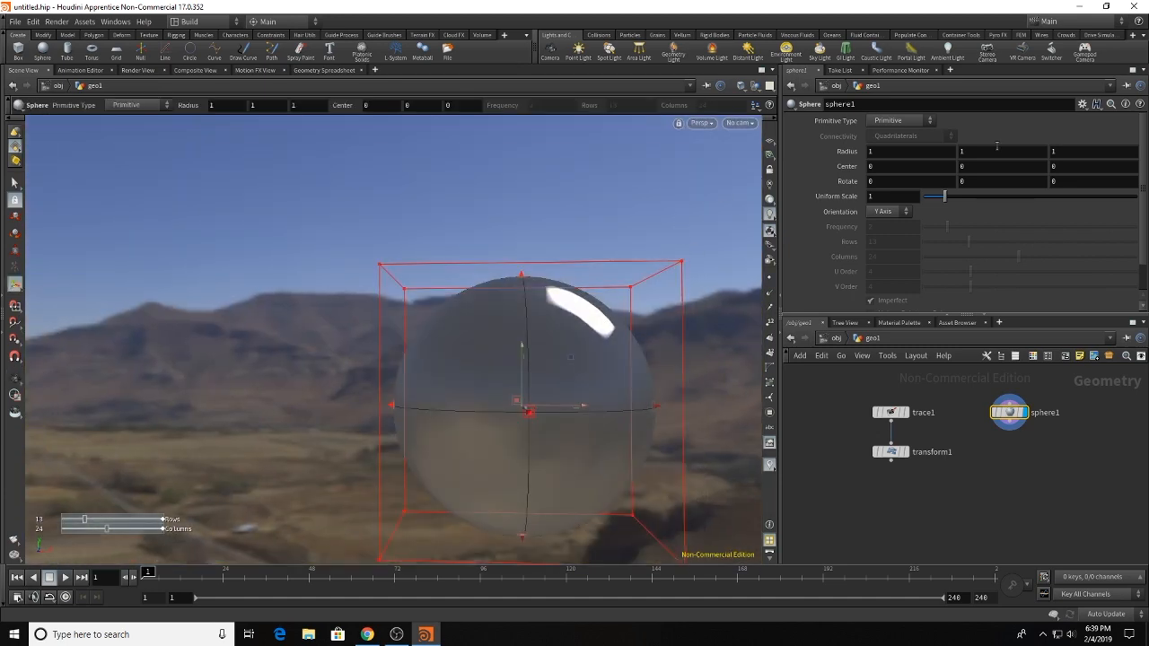
left_click(144, 104)
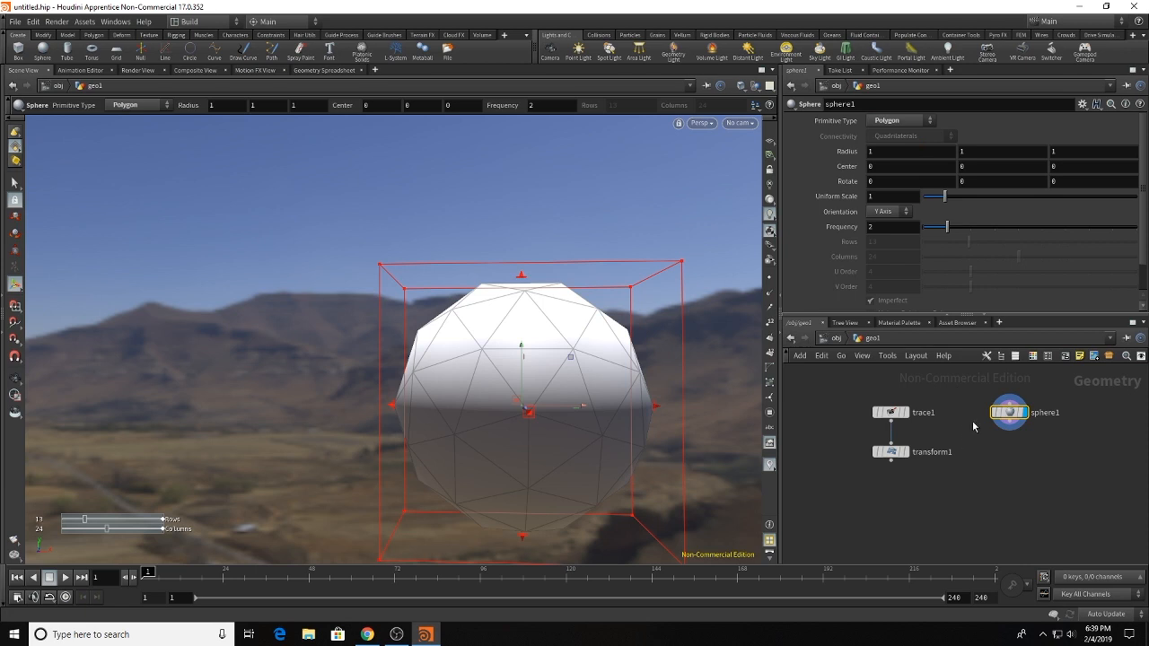
left_click(898, 120)
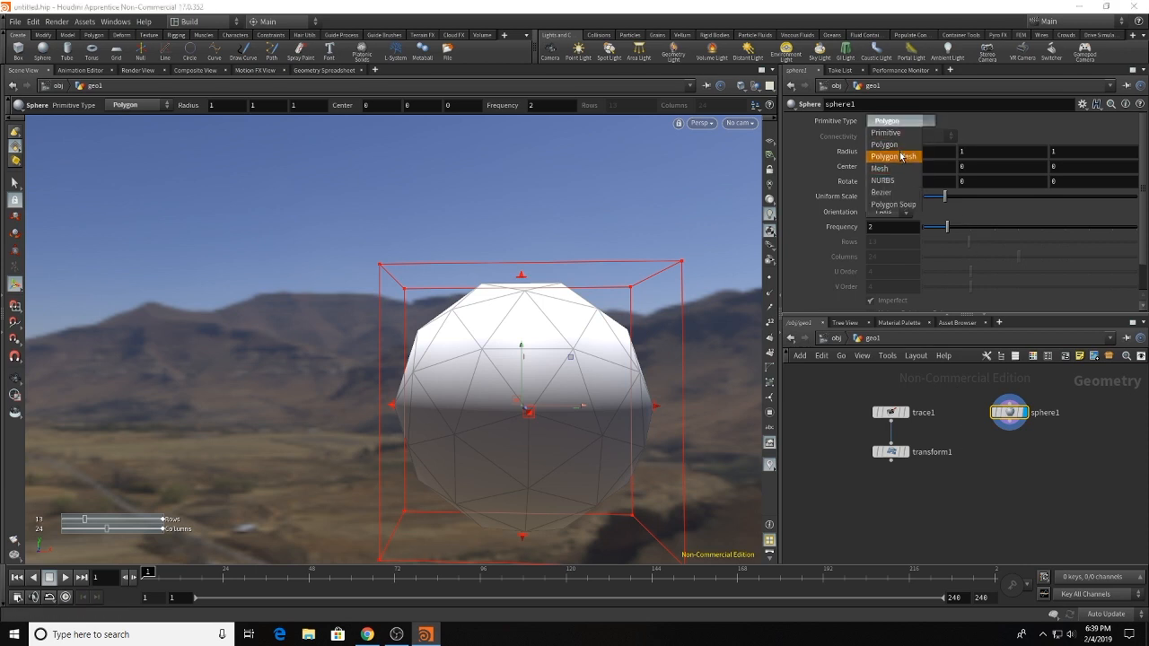
left_click(893, 155)
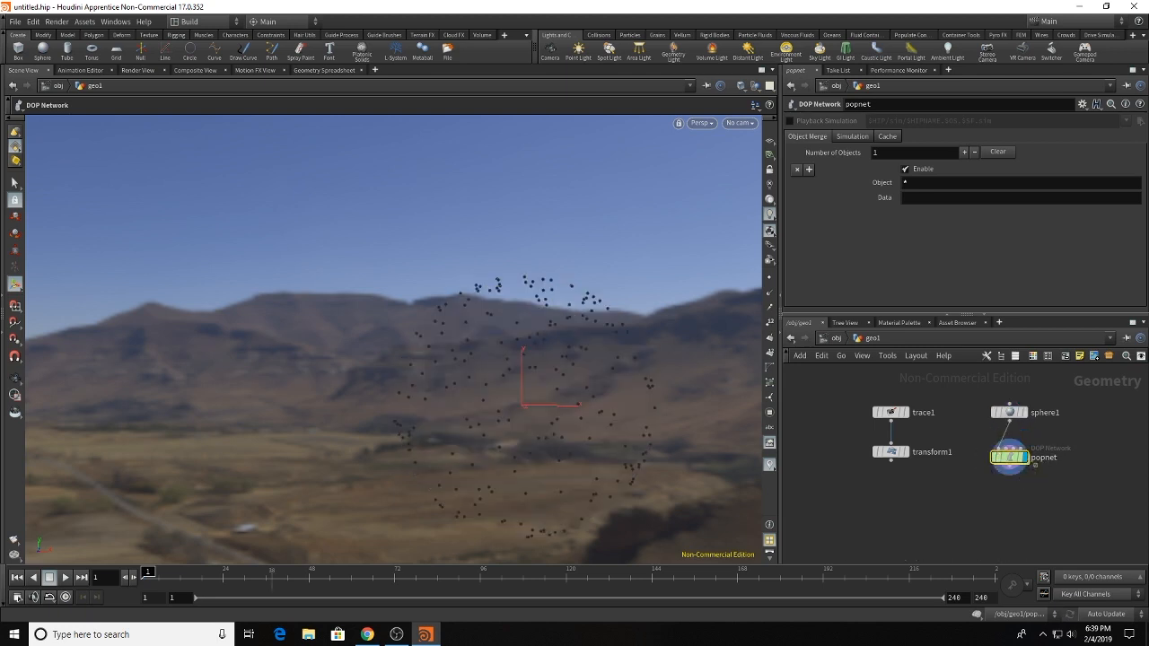
Step: Preview the popnet particle simulation, then dive inside the popnet network
left_click(64, 578)
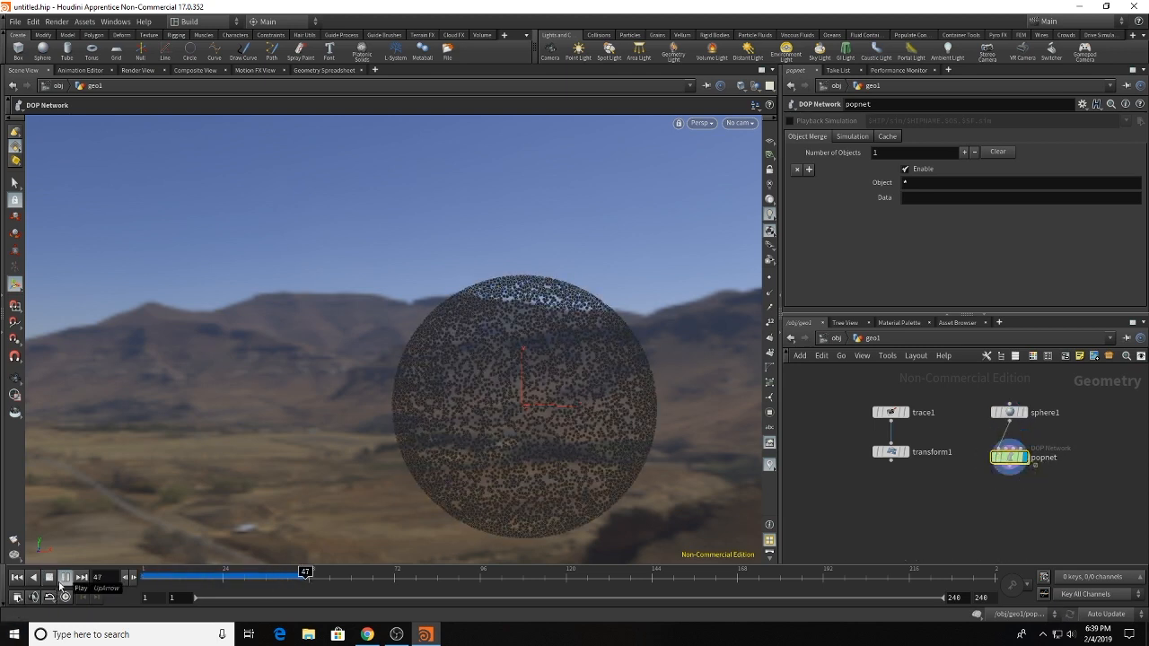
left_click(65, 577)
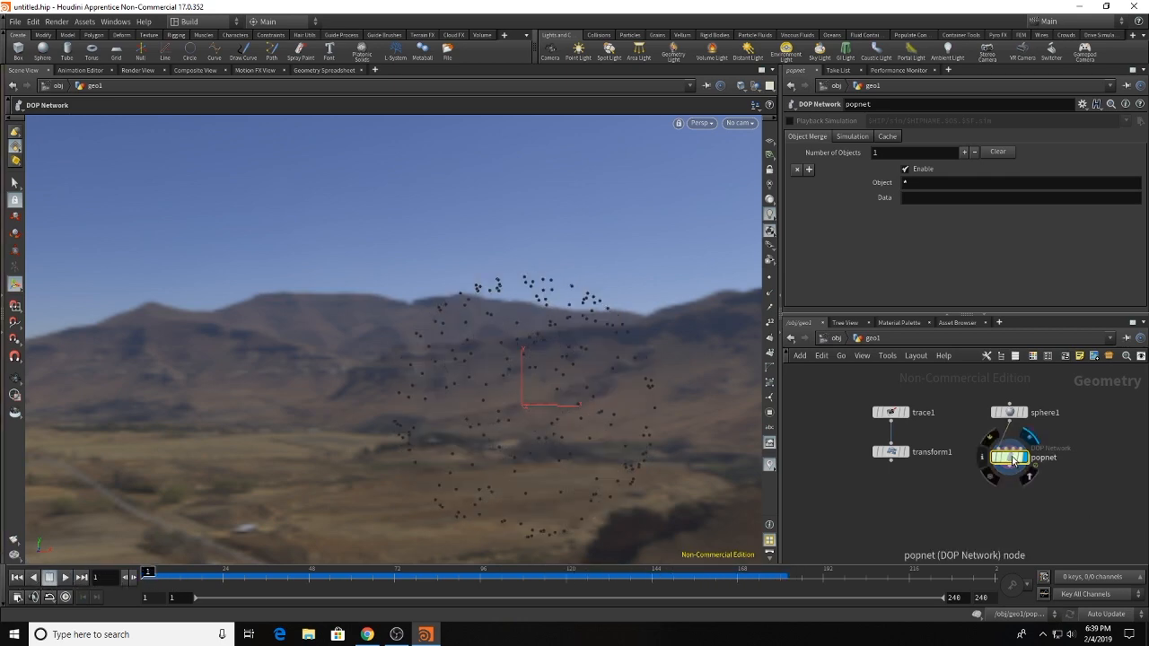
double_click(1014, 458)
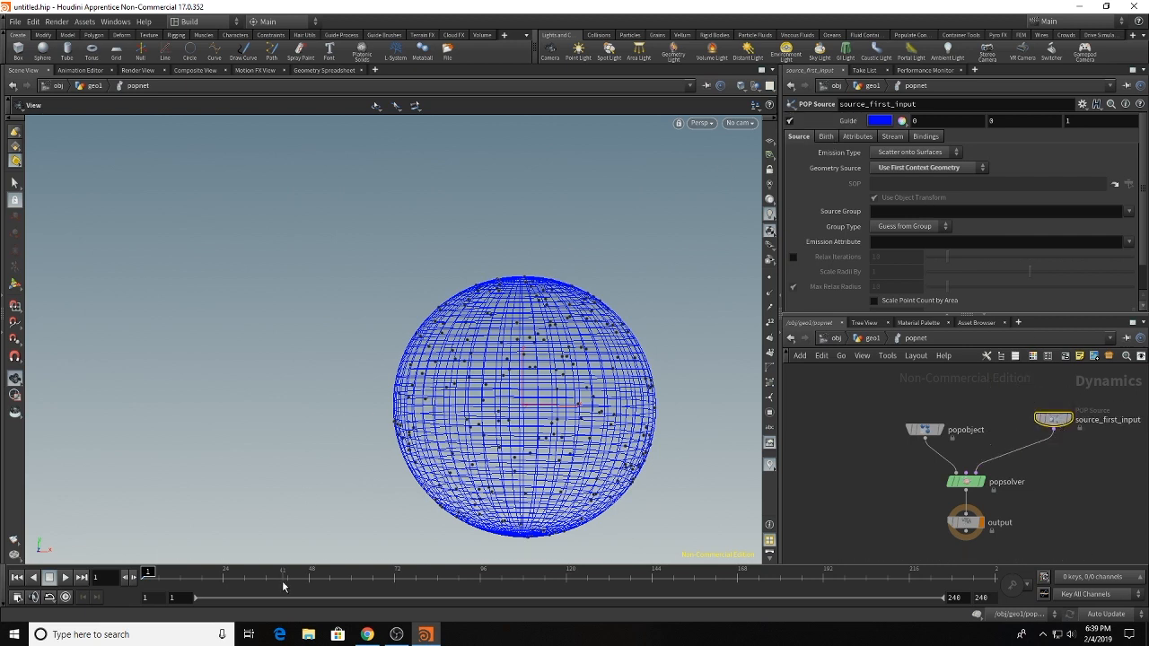
Step: Run the sim and view source_first_input's birth settings: rate 50, life expectancy 190
left_click(64, 579)
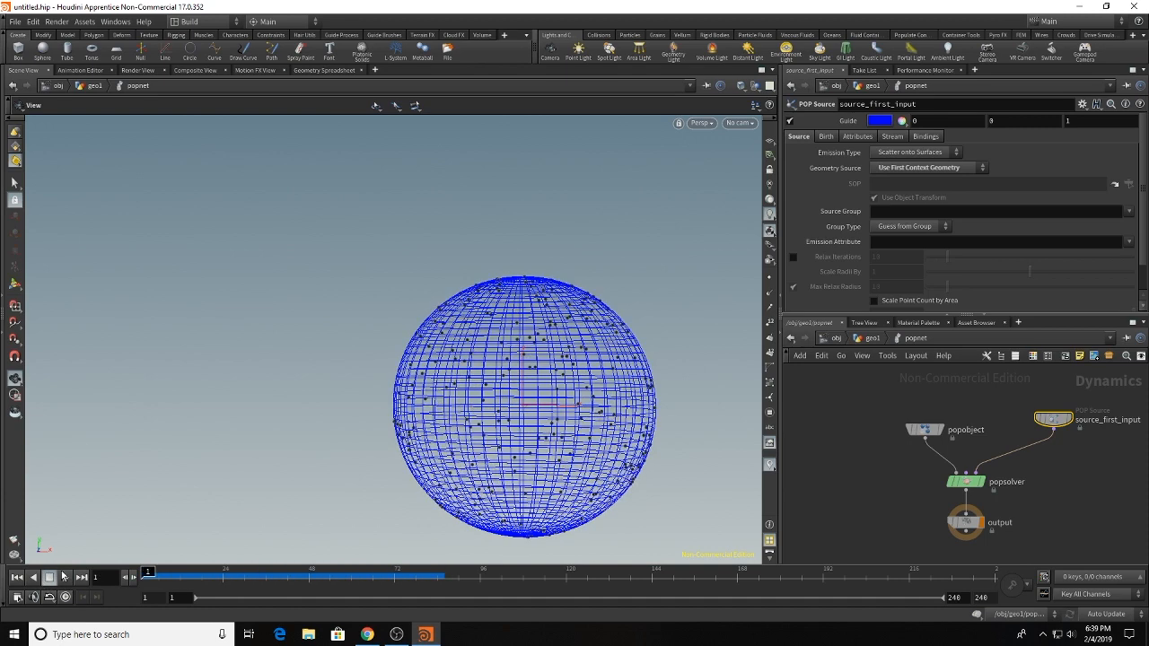
left_click(824, 135)
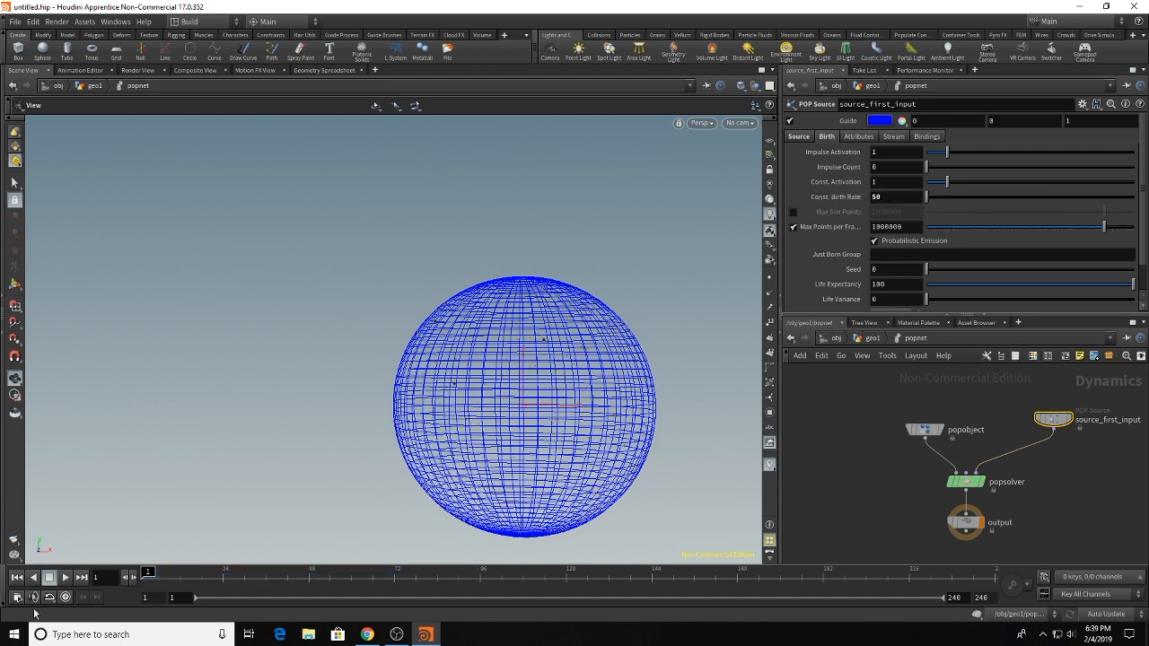
left_click(64, 577)
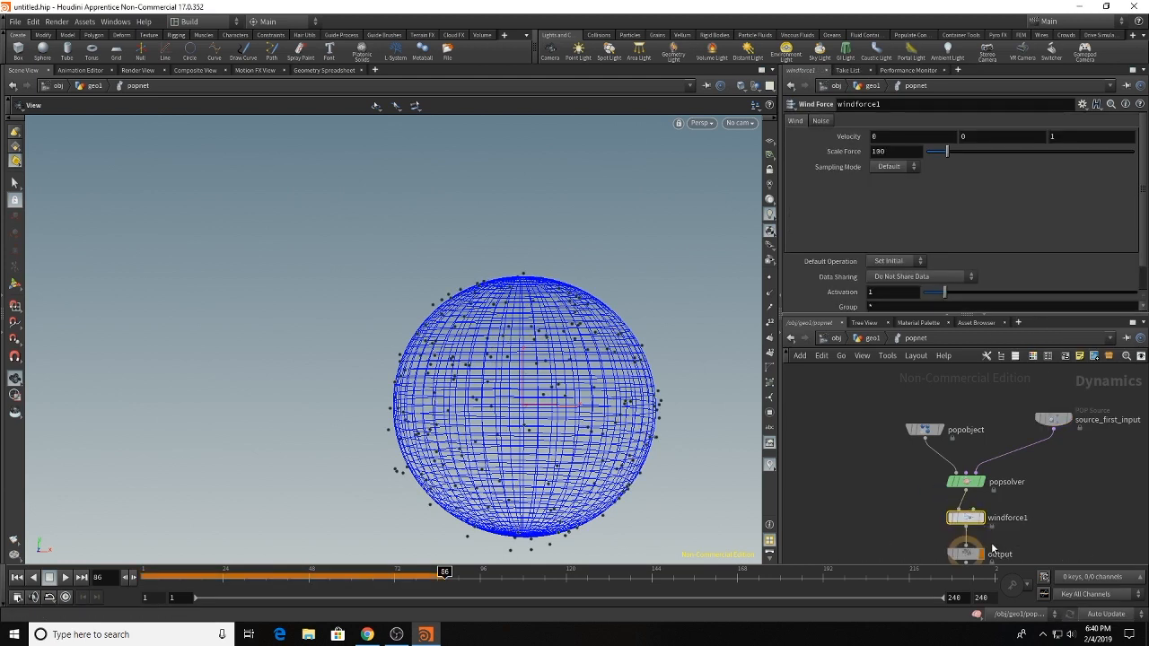
Step: Set the wind's Scale Force to 25 and replay to watch particles blow sideways
left_click(34, 578)
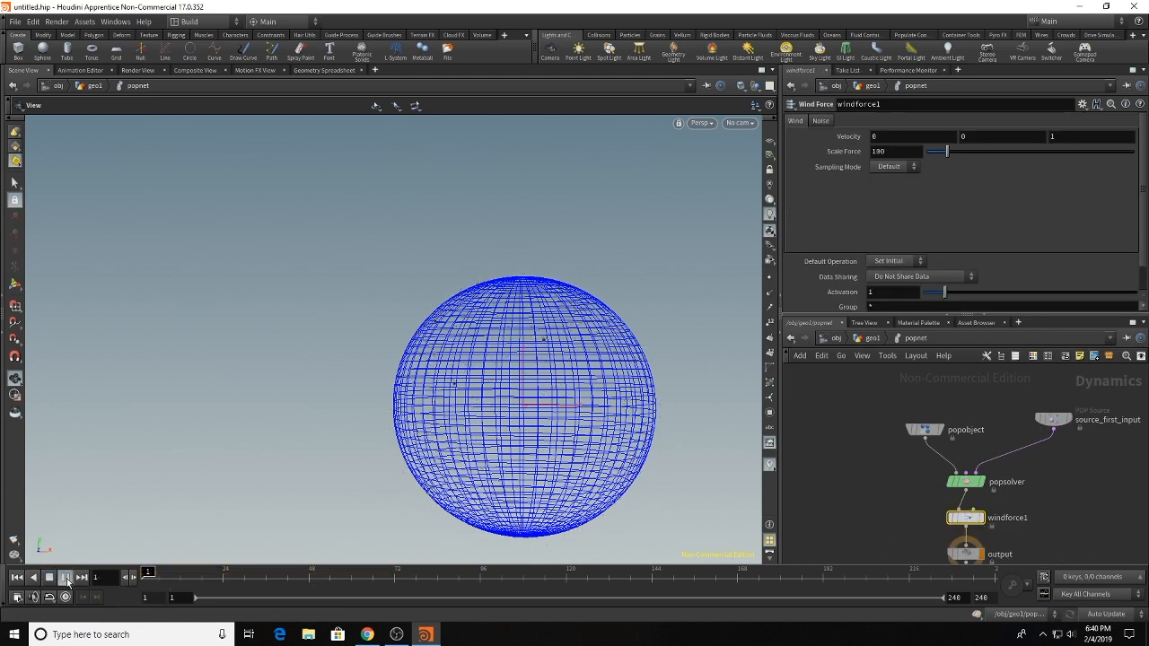
left_click(67, 578)
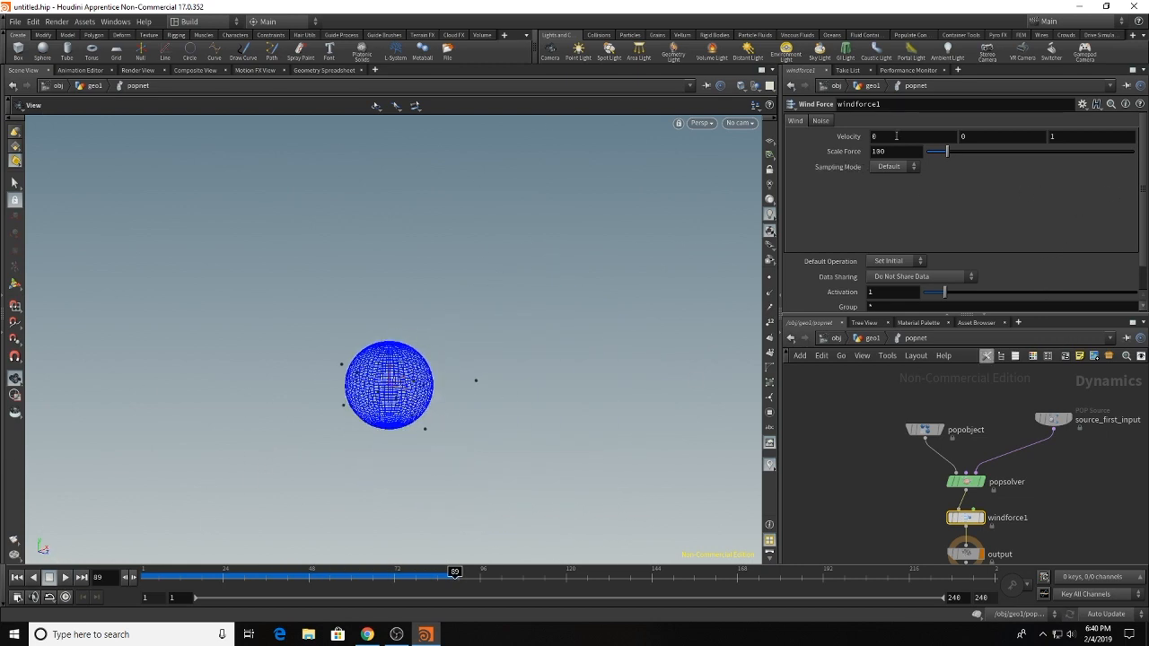
left_click(899, 151)
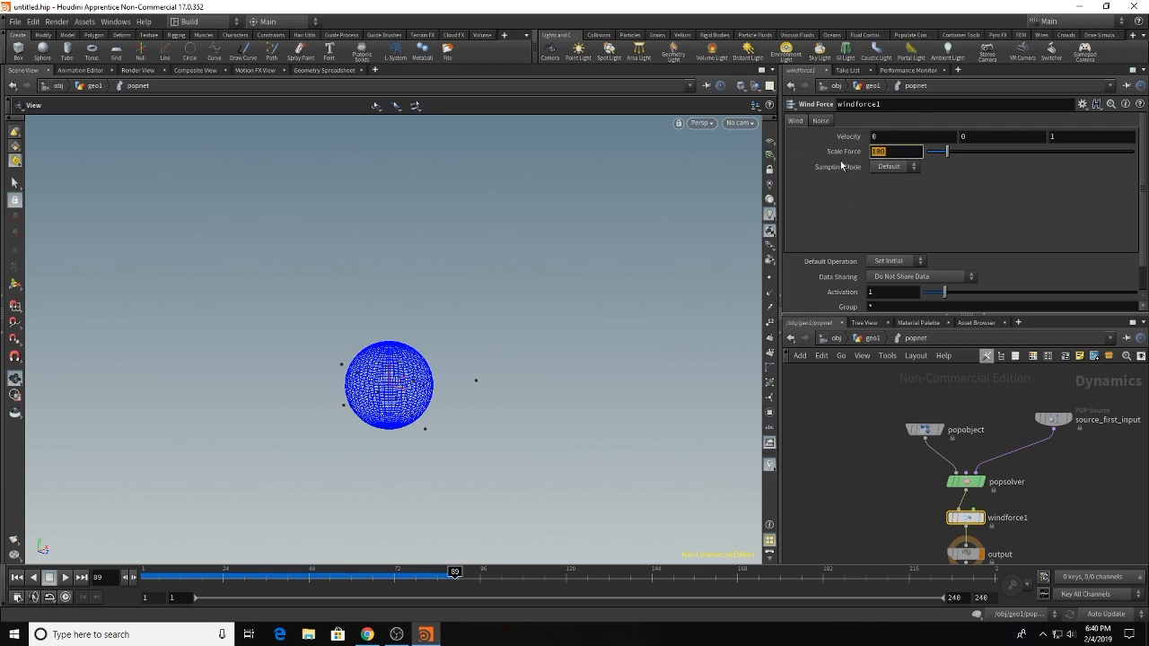
type("25")
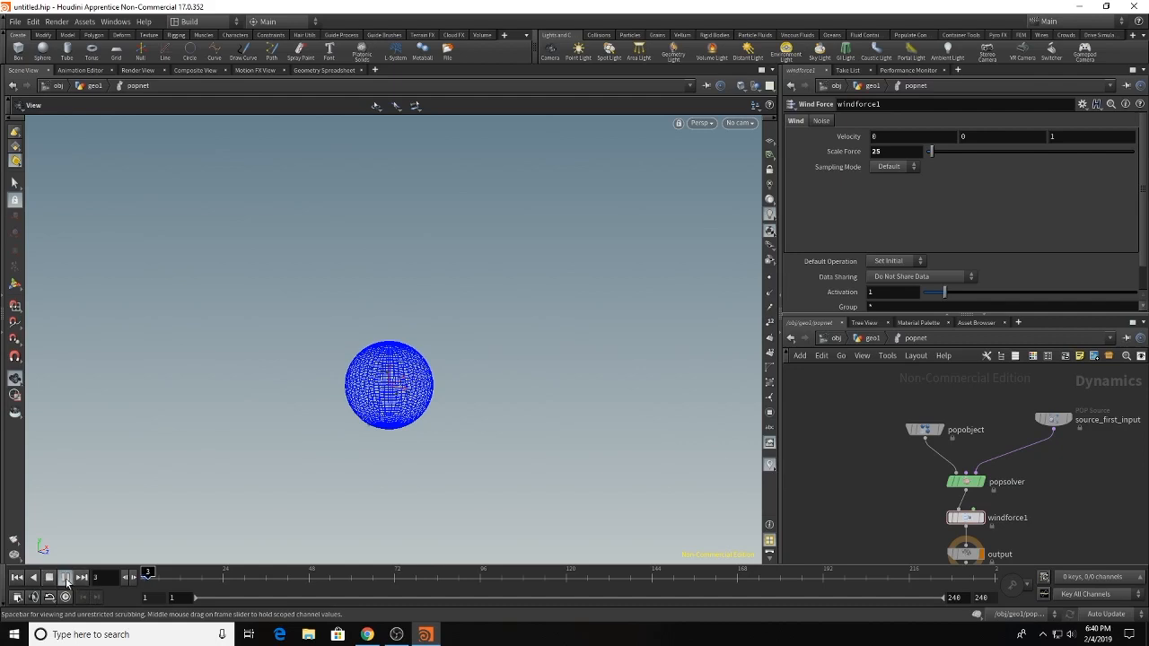
left_click(65, 578)
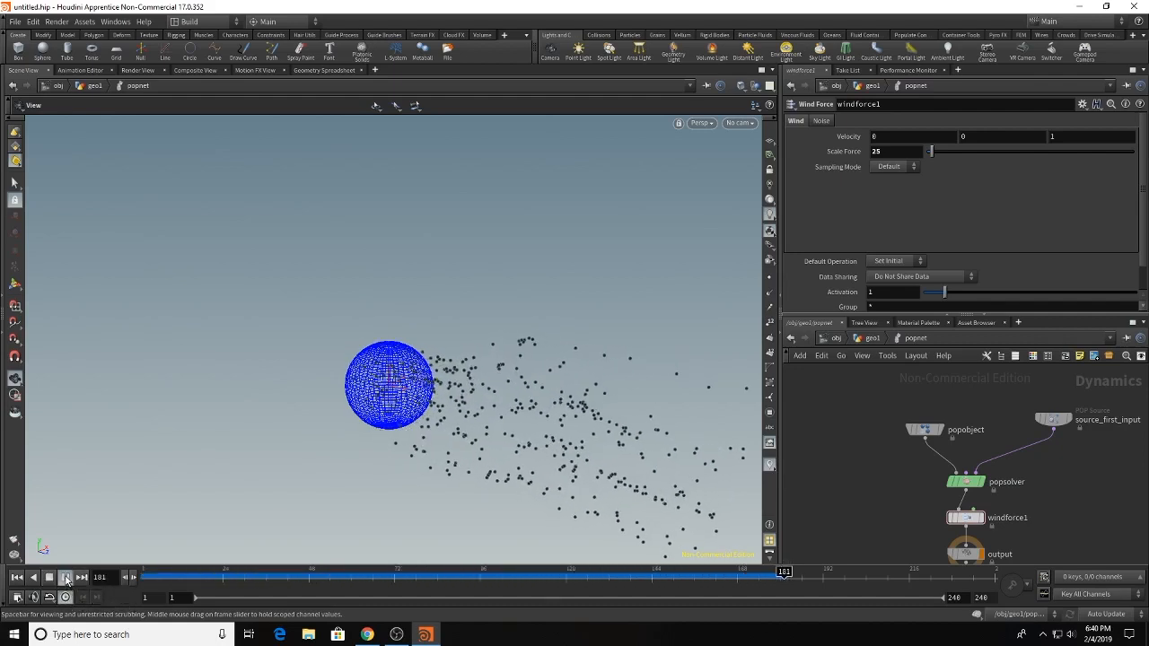
left_click(66, 577)
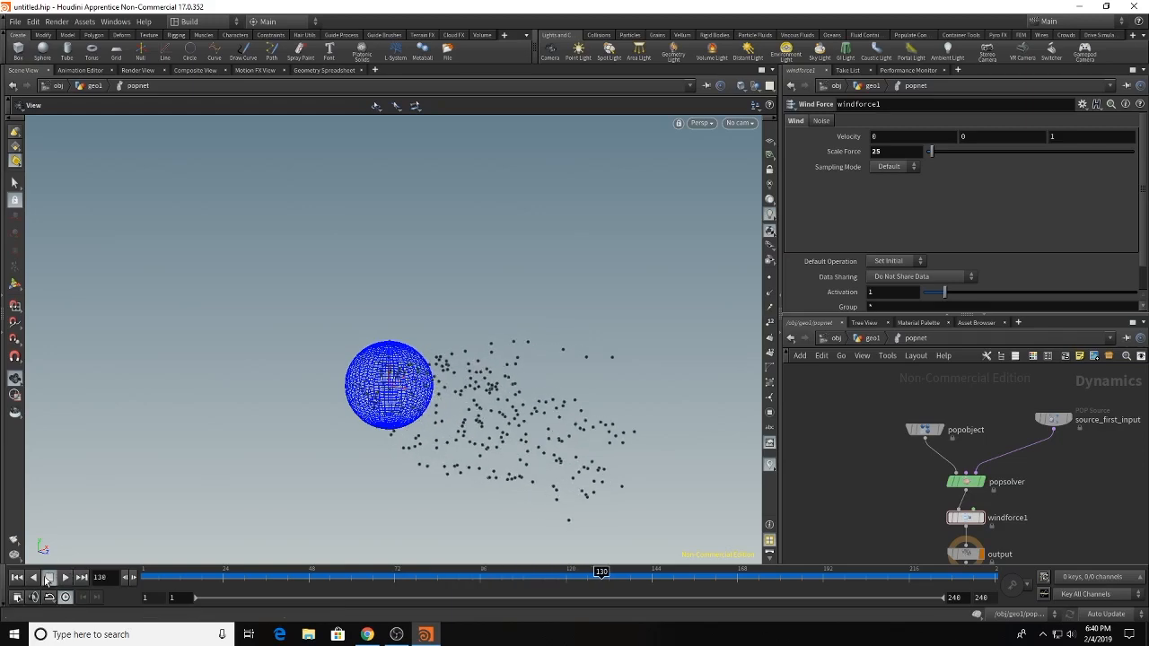
left_click(10, 634)
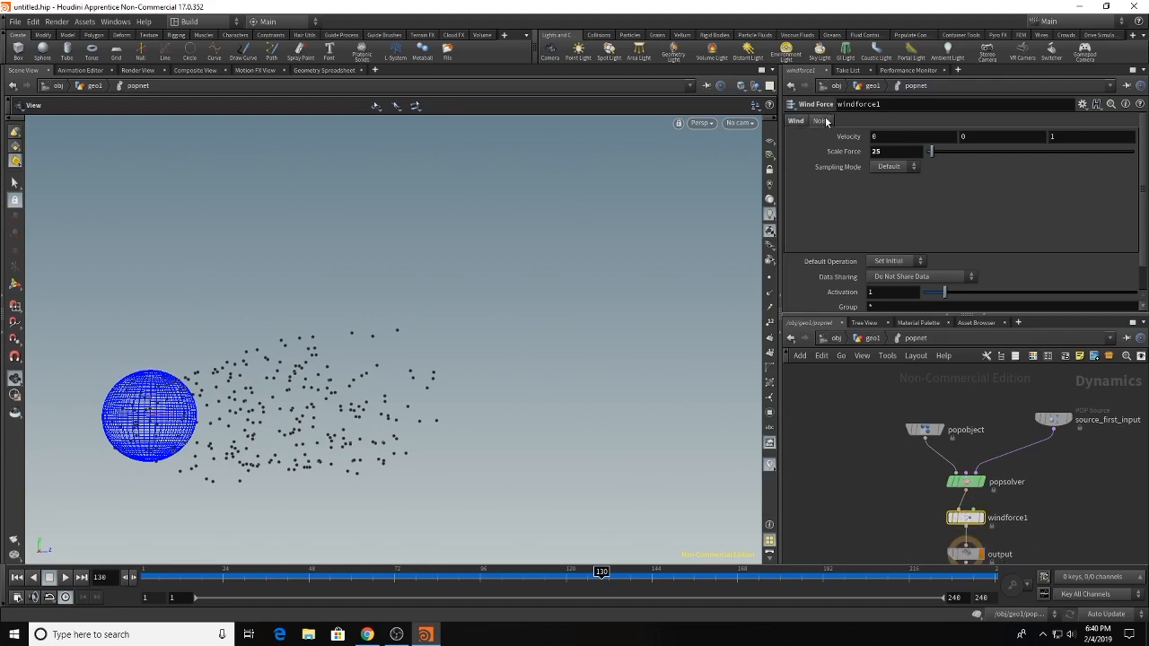
Step: Give windforce1 a noise amplitude of 3.8 on the middle axis and replay the simulation
left_click(820, 121)
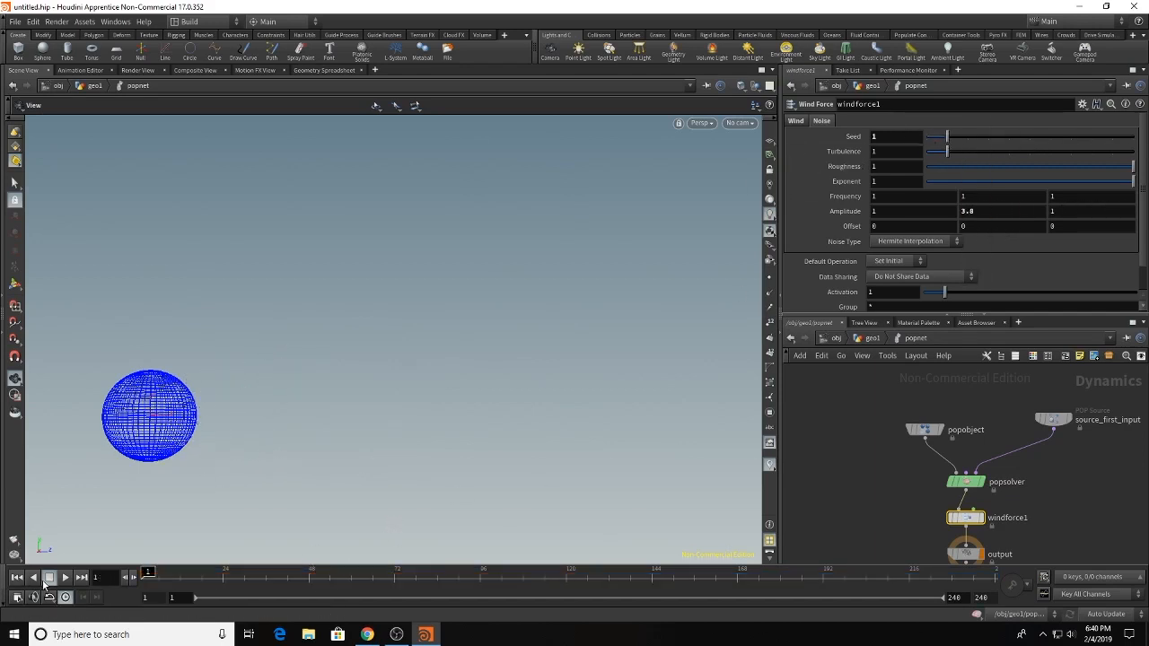
left_click(65, 577)
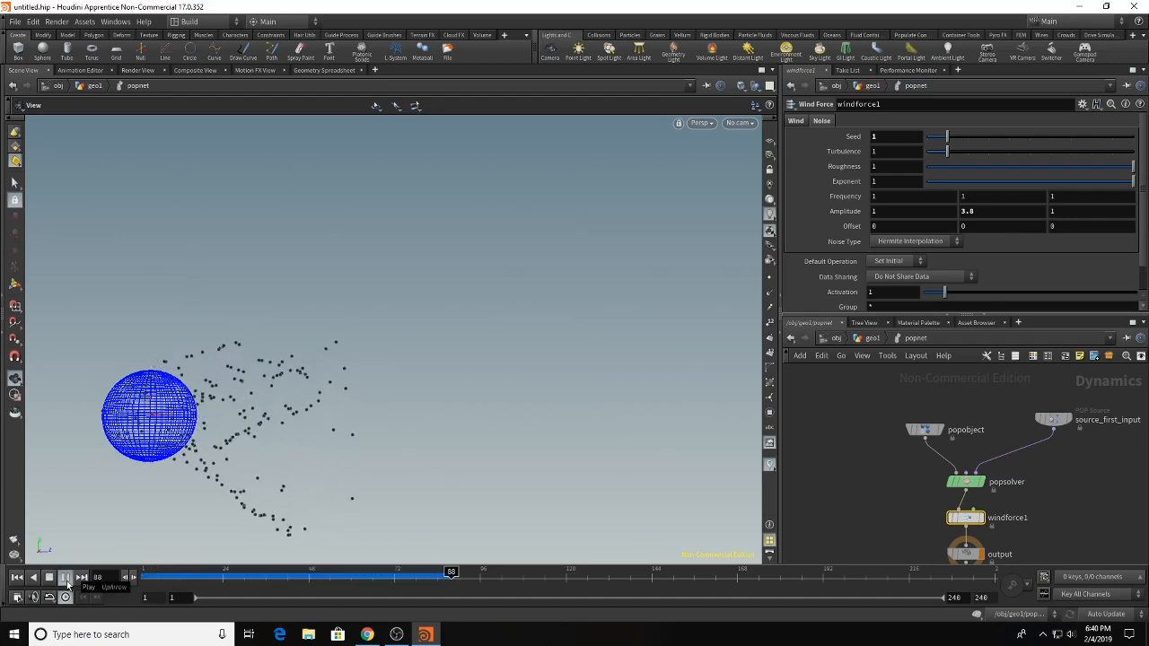
left_click(65, 578)
type("copy")
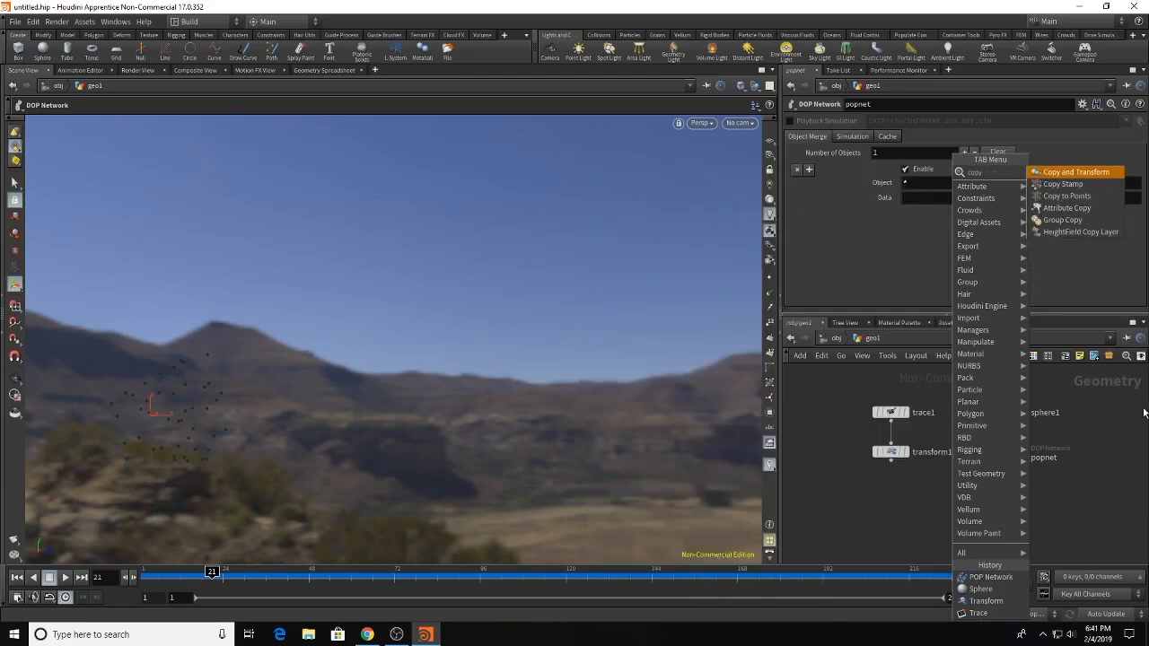
Step: Add copytopoints1 placing transform1's bacon curves on popnet's particles, then play the animation
left_click(934, 513)
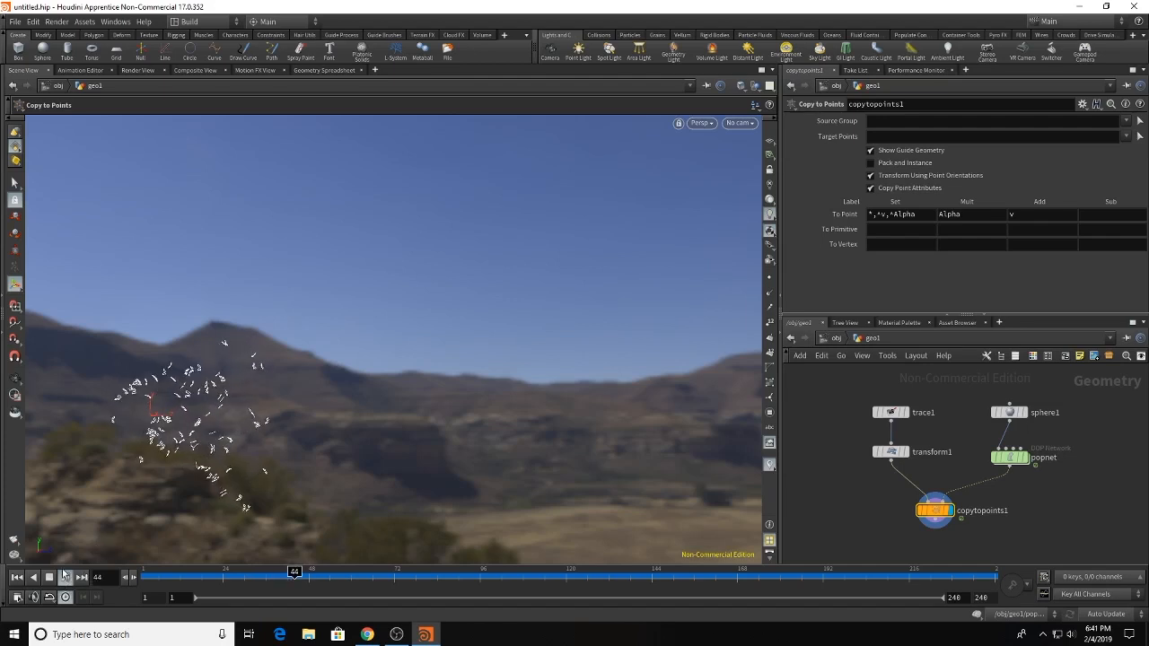
left_click(64, 578)
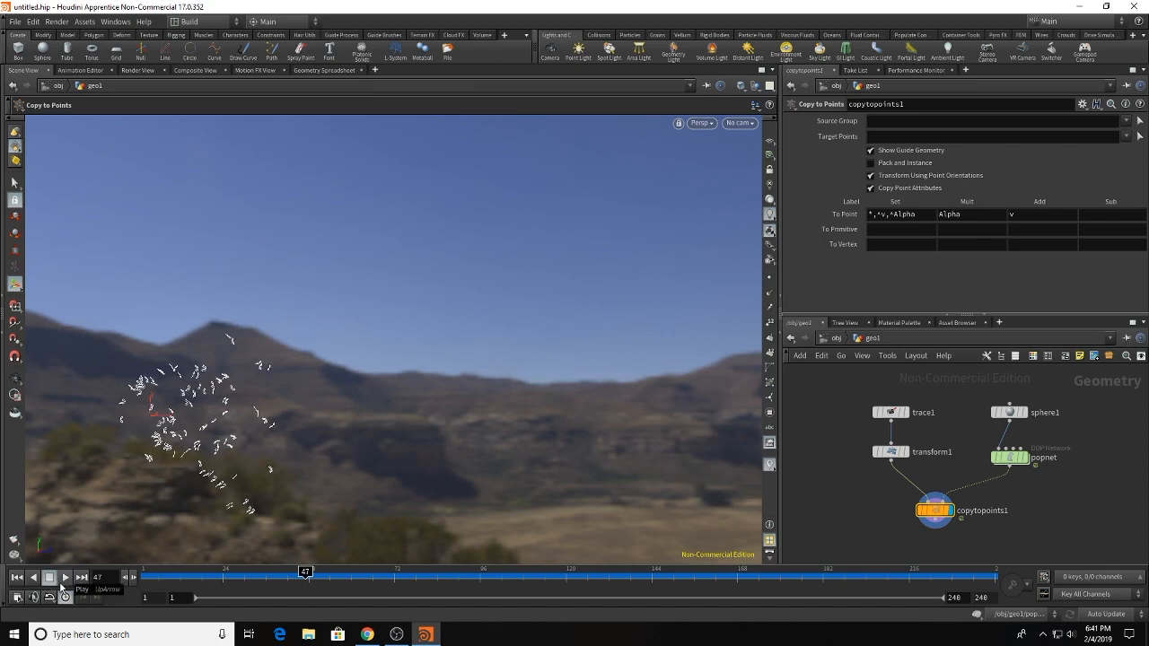